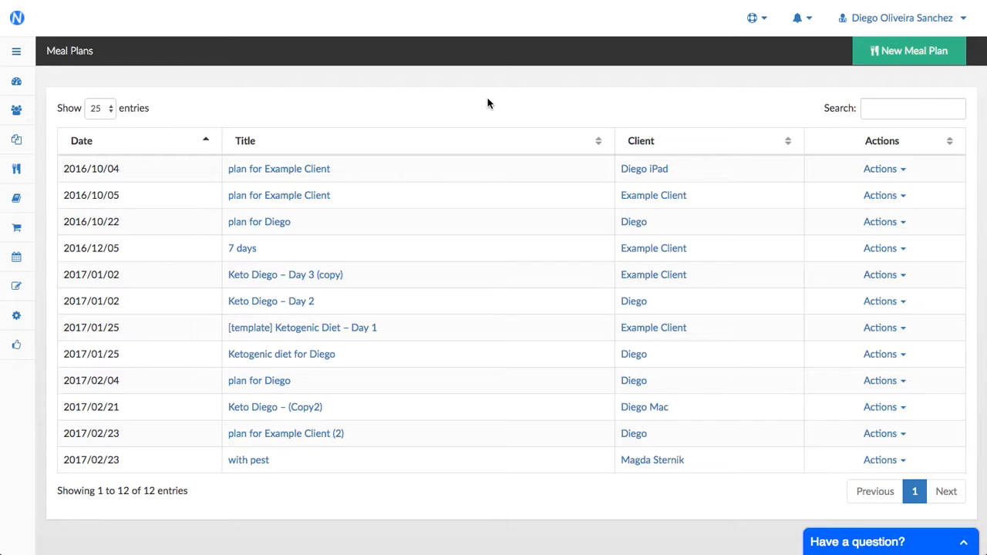
mouse_move(527, 105)
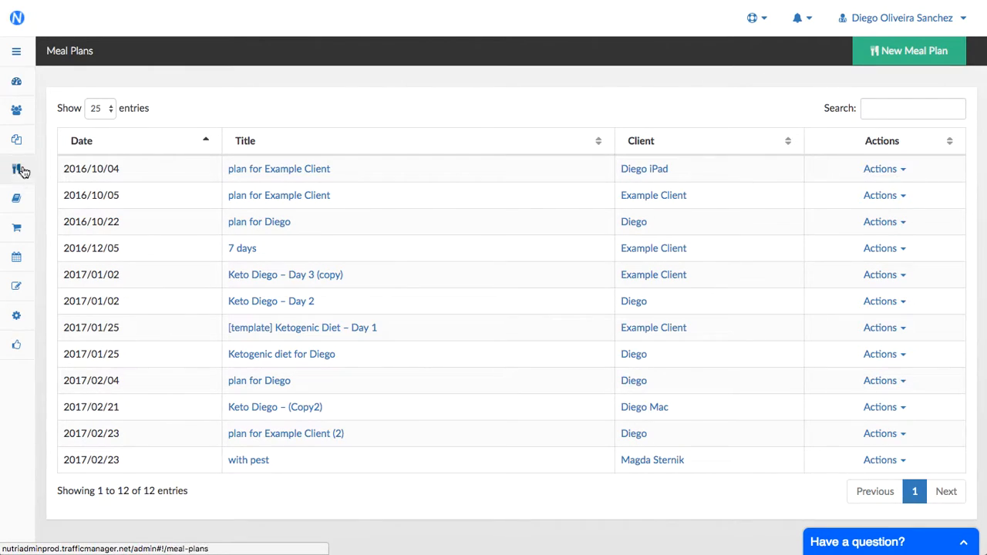
mouse_move(192, 272)
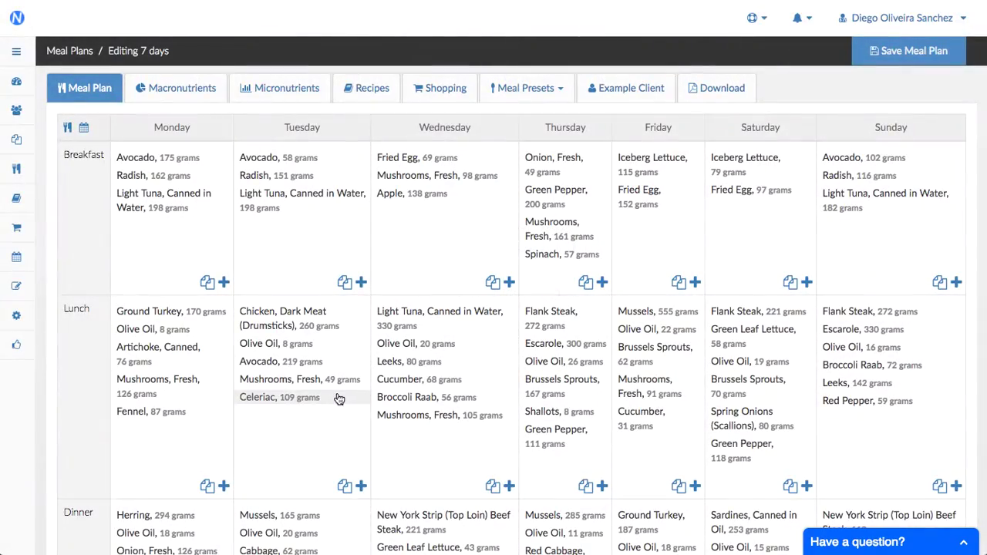
mouse_move(68, 335)
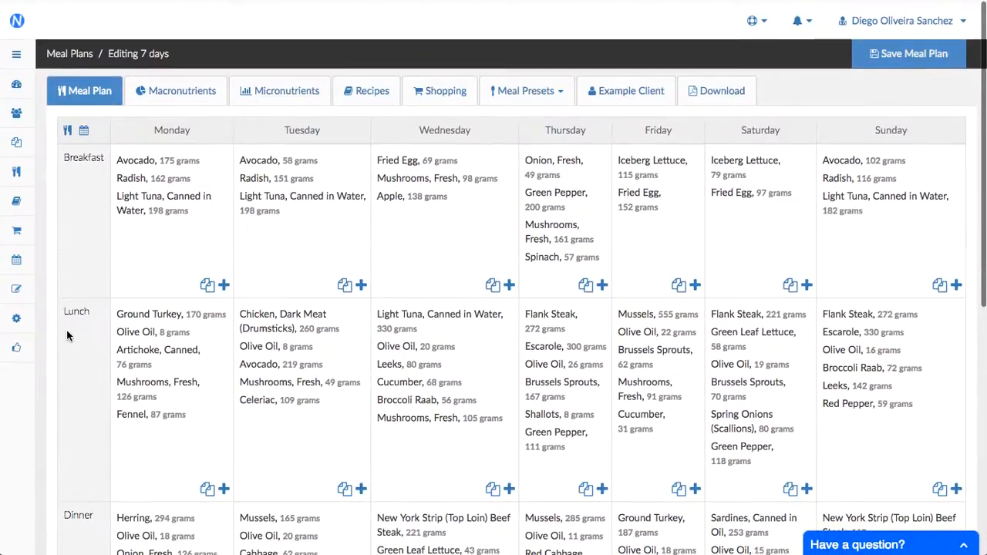
scroll(down, 3)
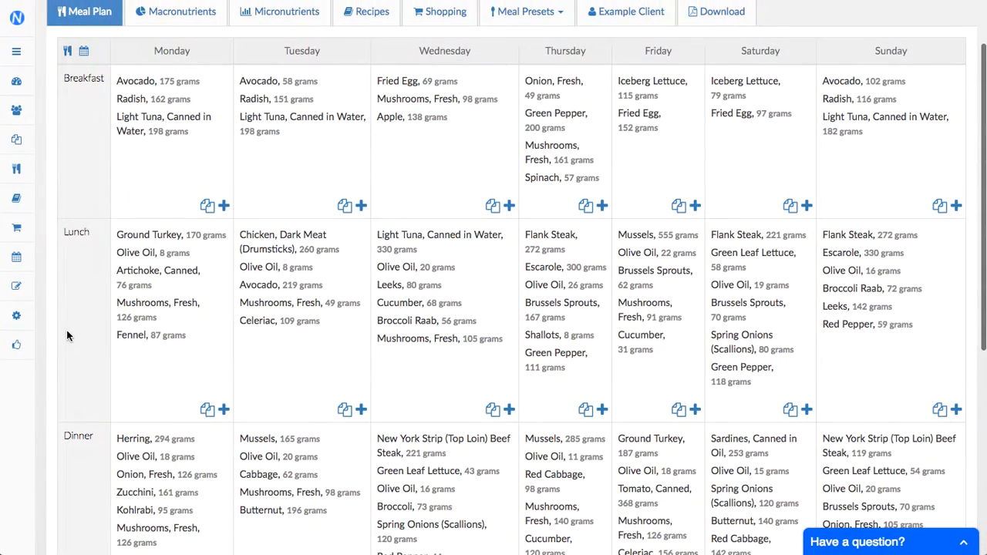
mouse_move(239, 48)
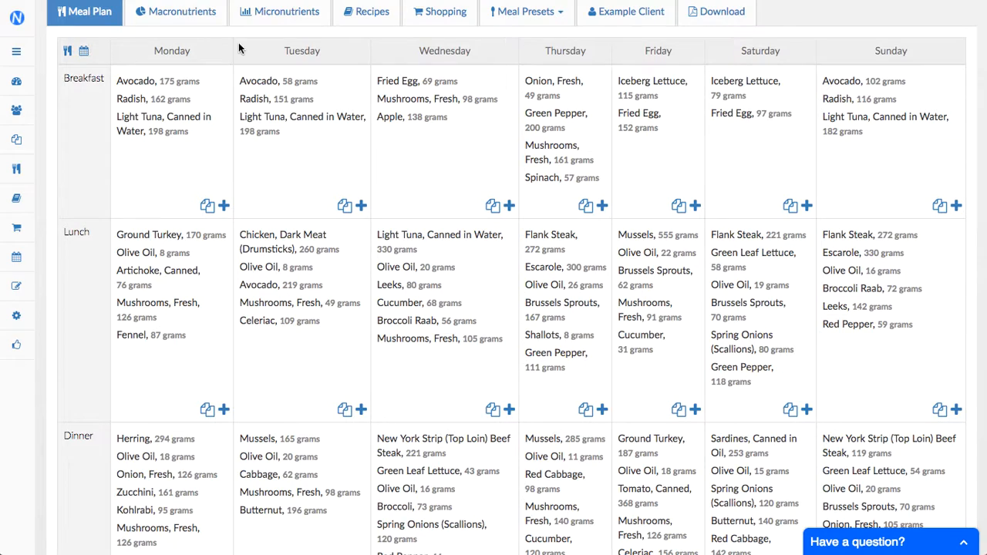
mouse_move(409, 80)
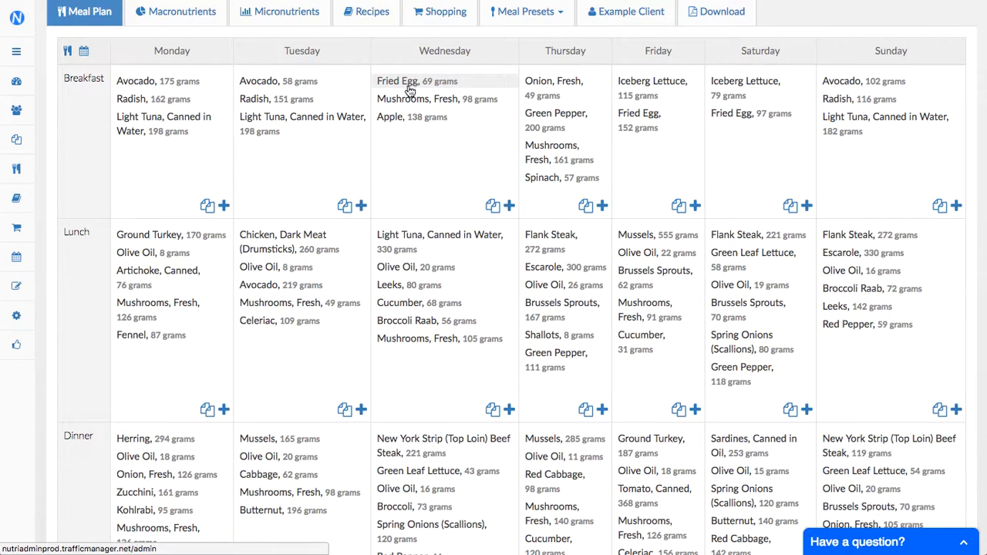
mouse_move(407, 253)
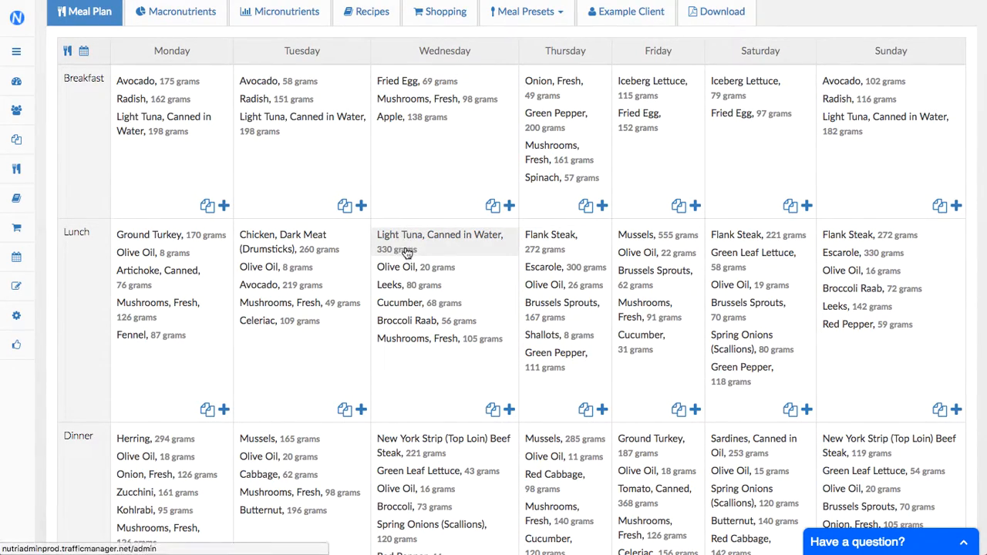
mouse_move(428, 349)
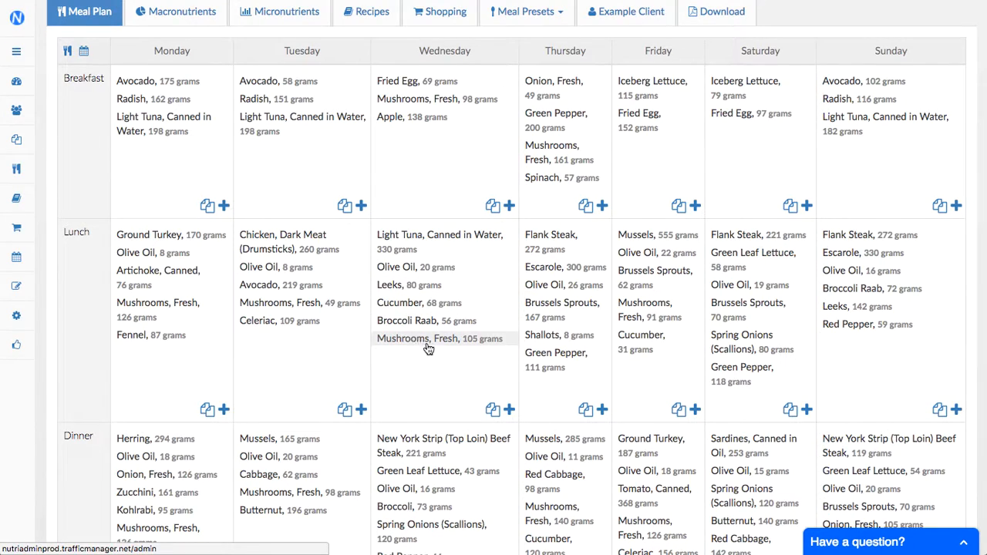
mouse_move(546, 267)
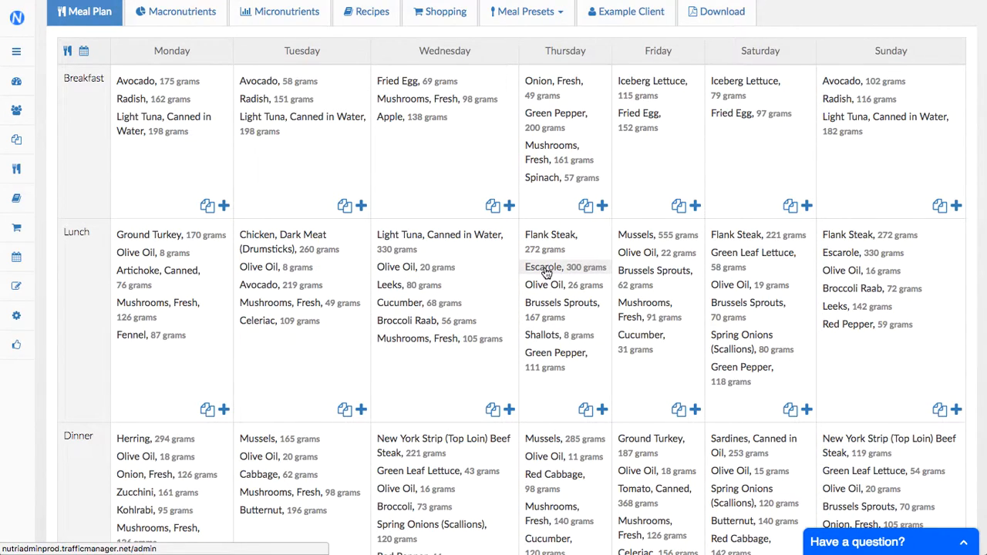
Bring up the Rename/Change quantity/Copy/Remove menu for Thursday lunch's escarole
right_click(543, 267)
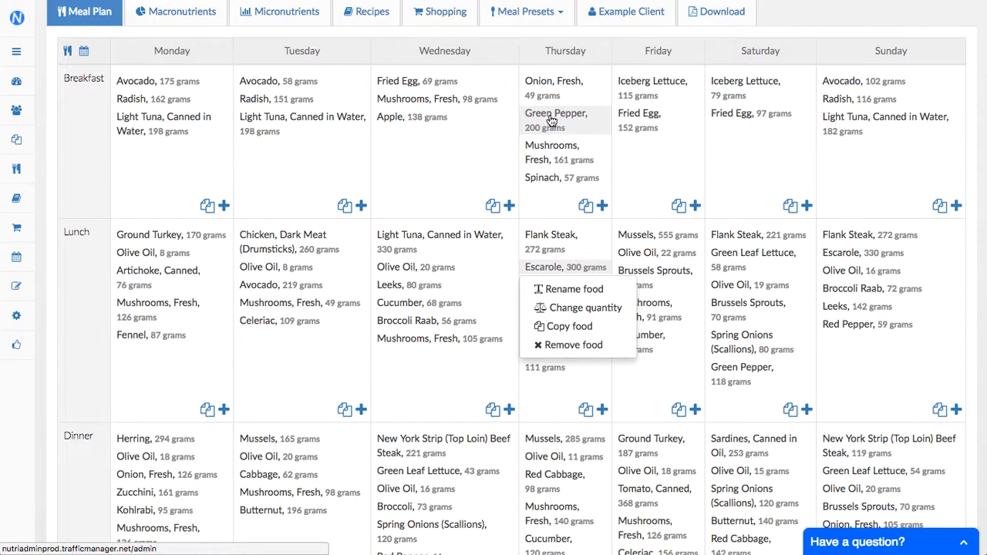
mouse_move(157, 80)
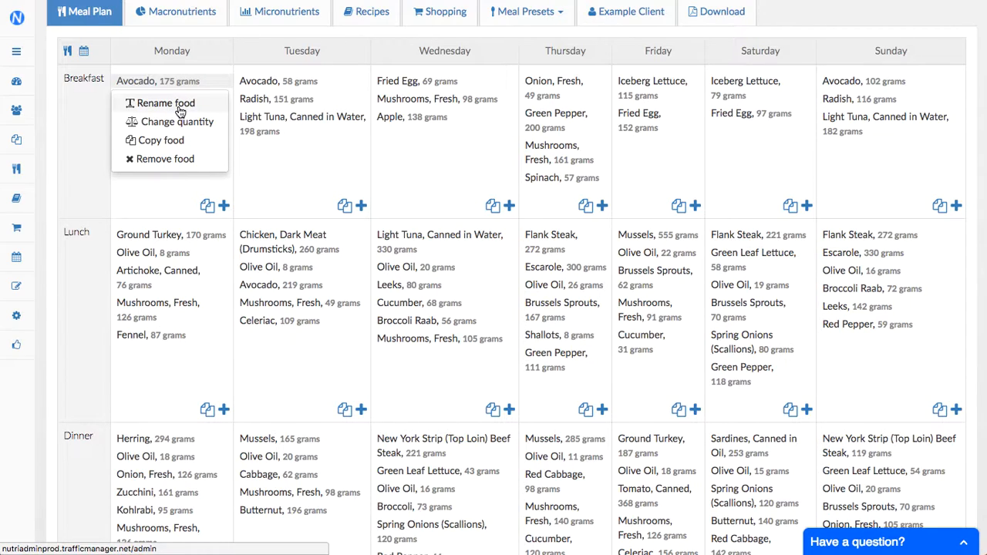
Rename Avocado to 'Avocado (ripe)' applying it to all instances across the plan
click(165, 102)
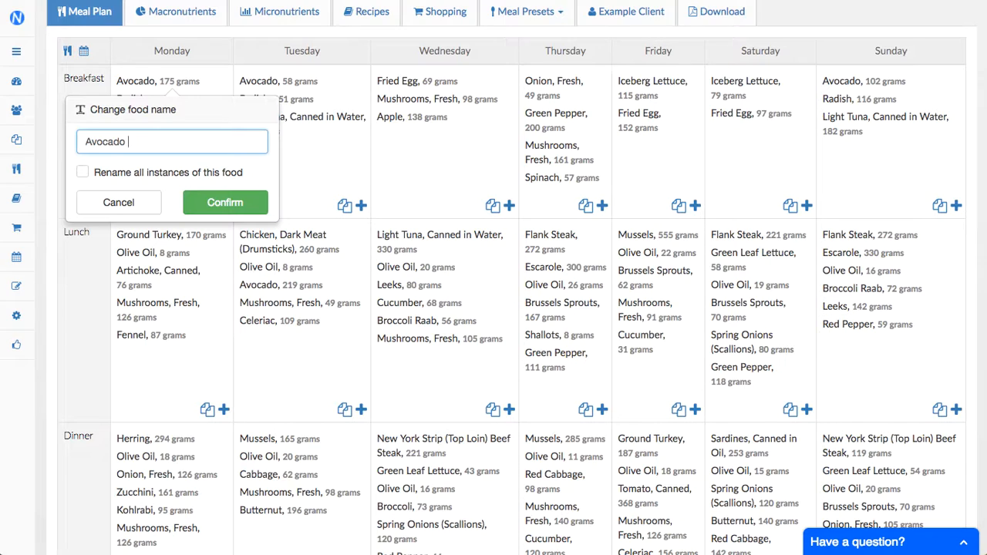
text((ripe))
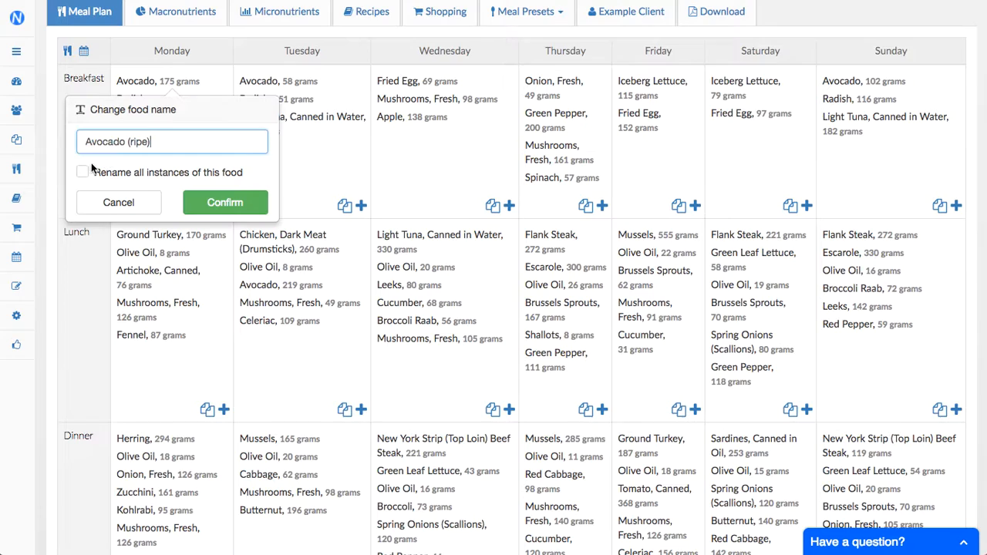
click(83, 171)
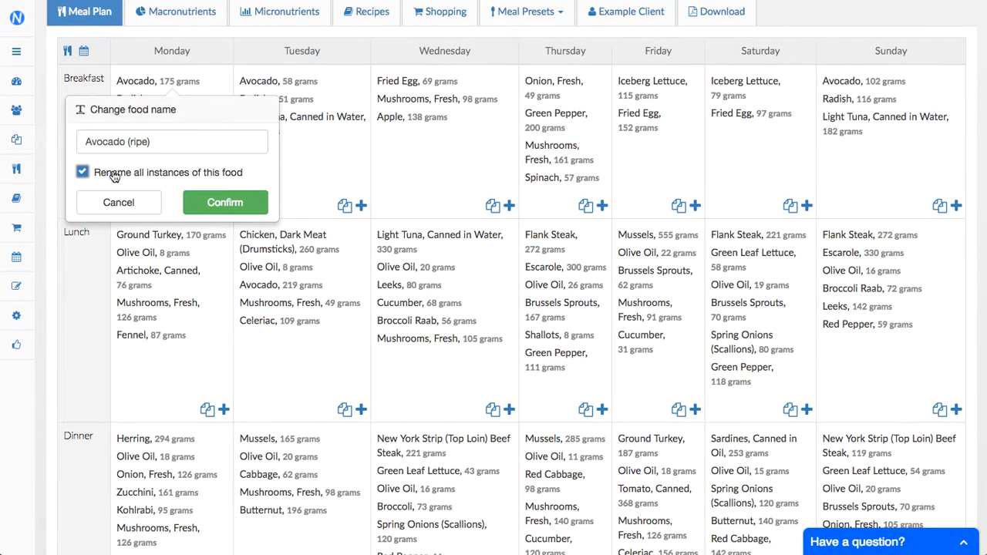
mouse_move(244, 180)
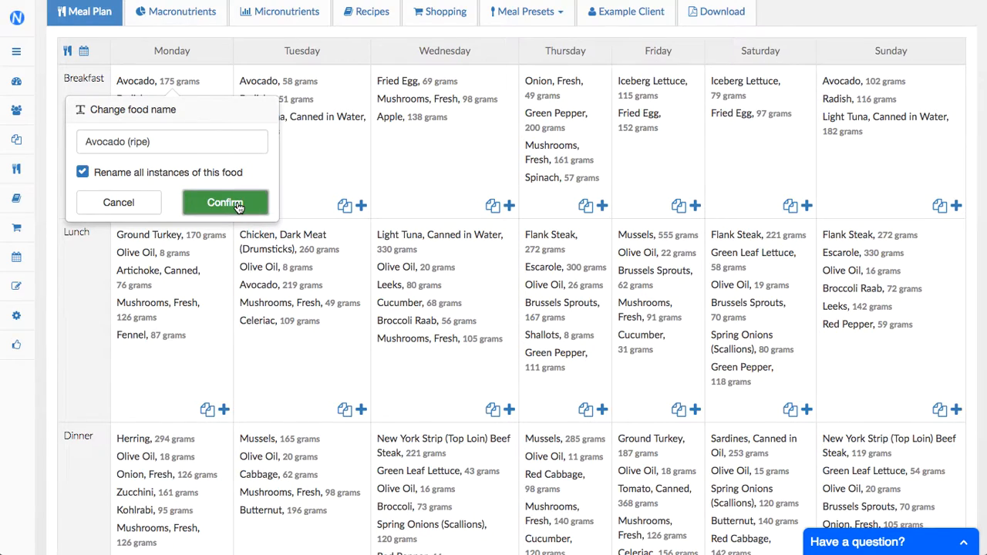
click(225, 202)
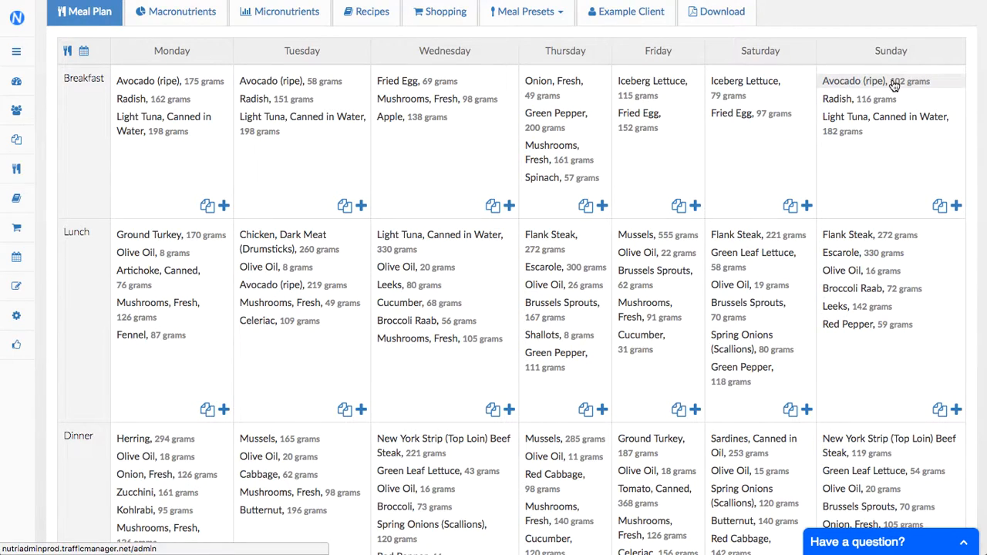
mouse_move(851, 124)
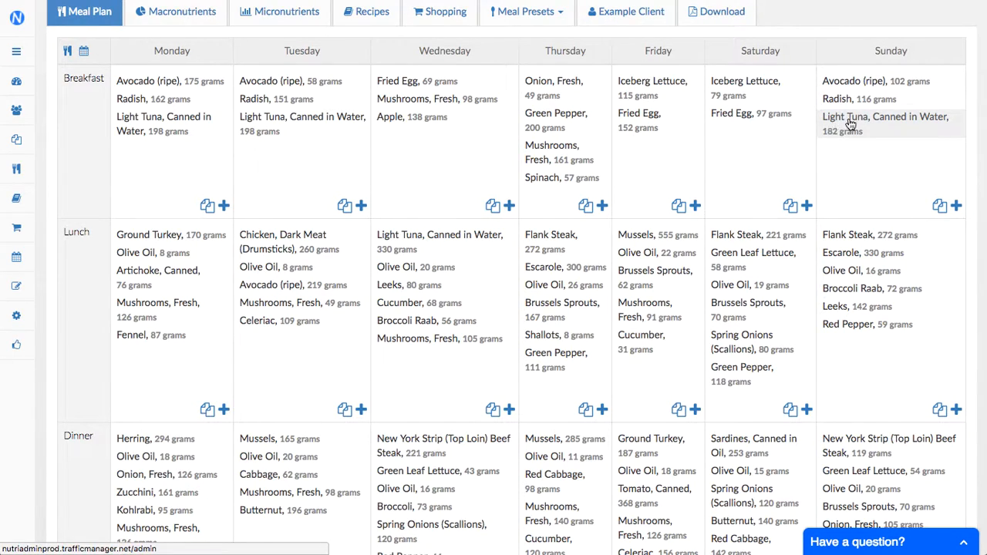
mouse_move(849, 123)
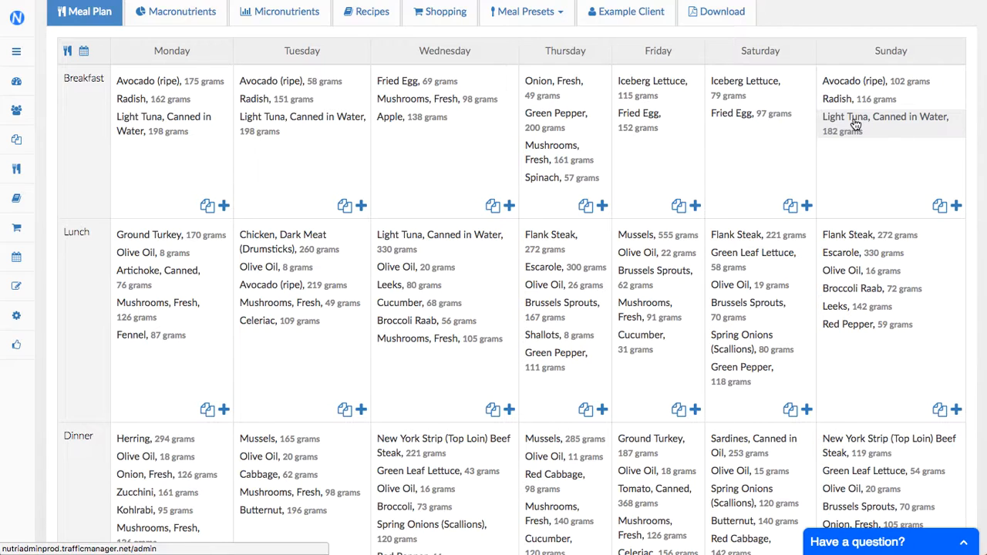
scroll(down, 3)
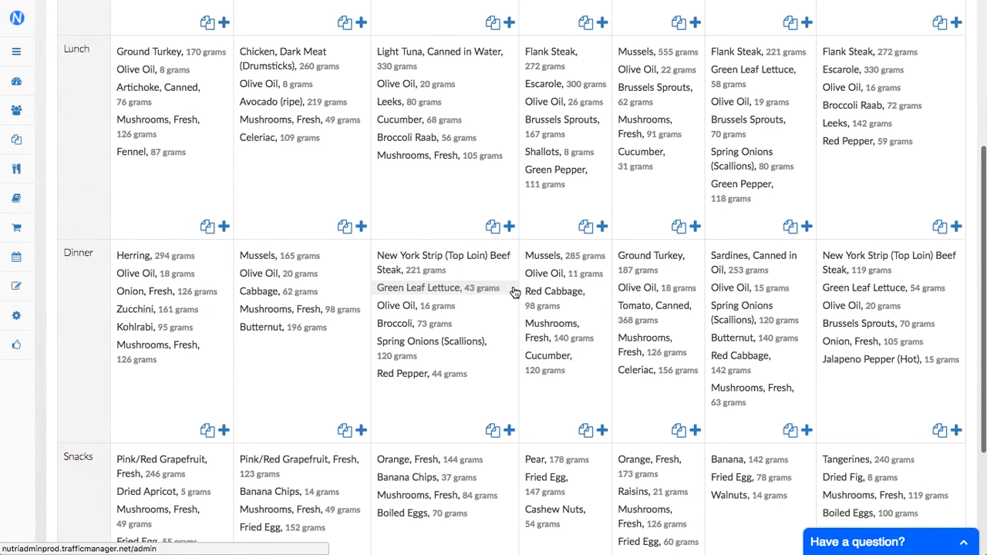
mouse_move(459, 151)
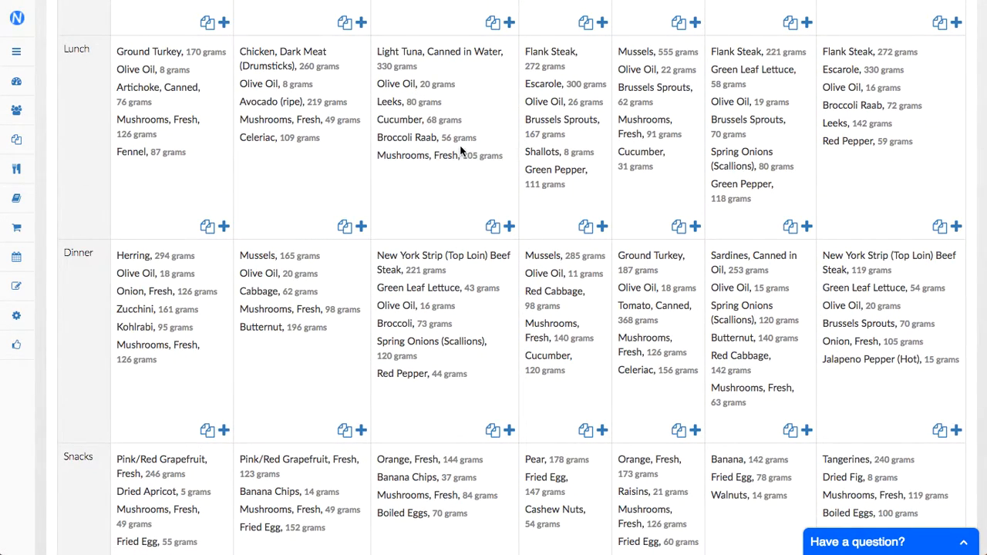
scroll(down, 3)
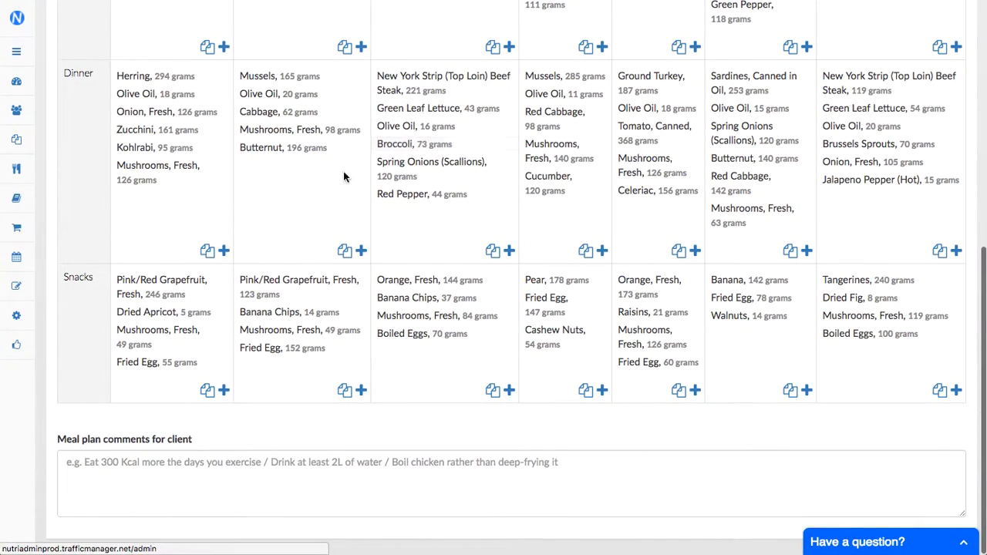
mouse_move(262, 216)
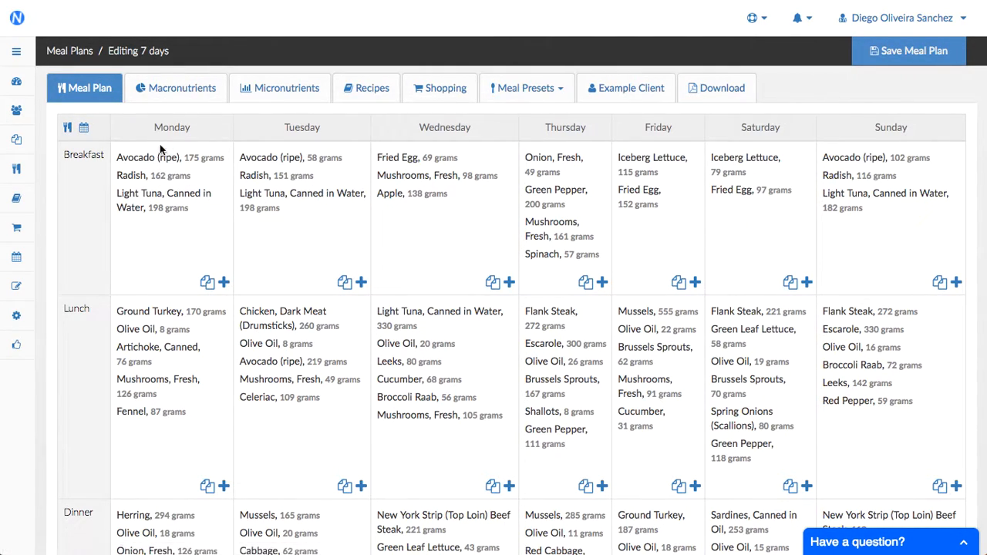
scroll(down, 3)
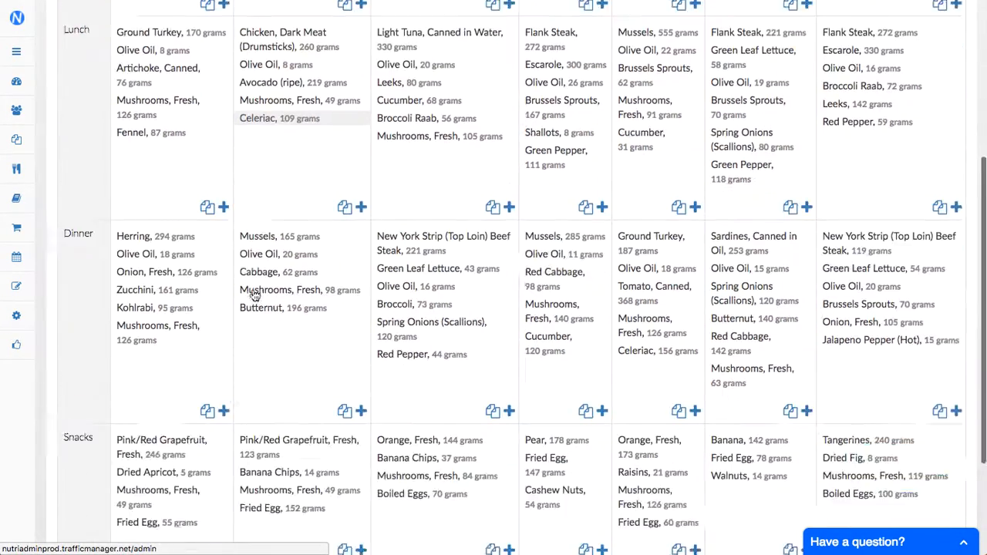
scroll(down, 3)
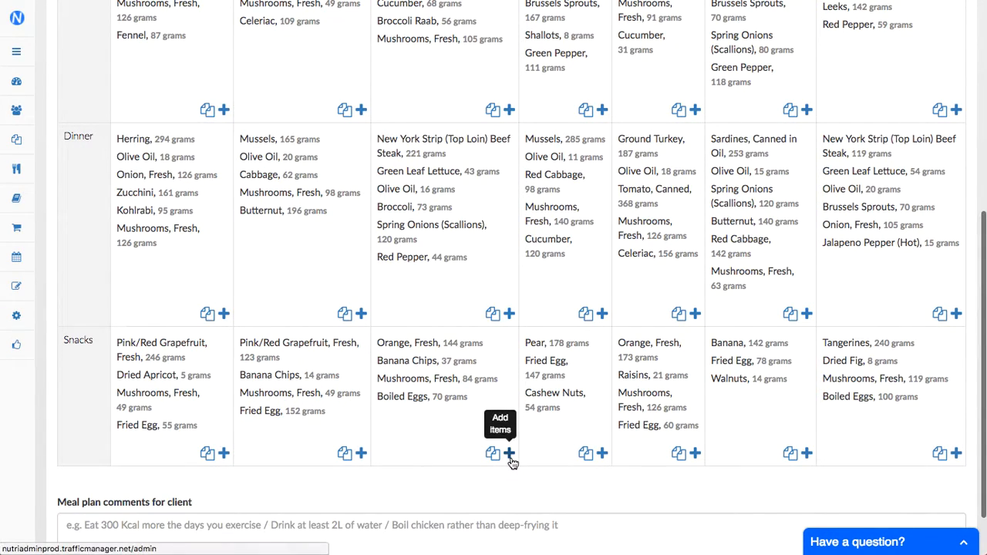
Search the whole food database for 'pasta' from Wednesday's snacks add-food menu
click(509, 453)
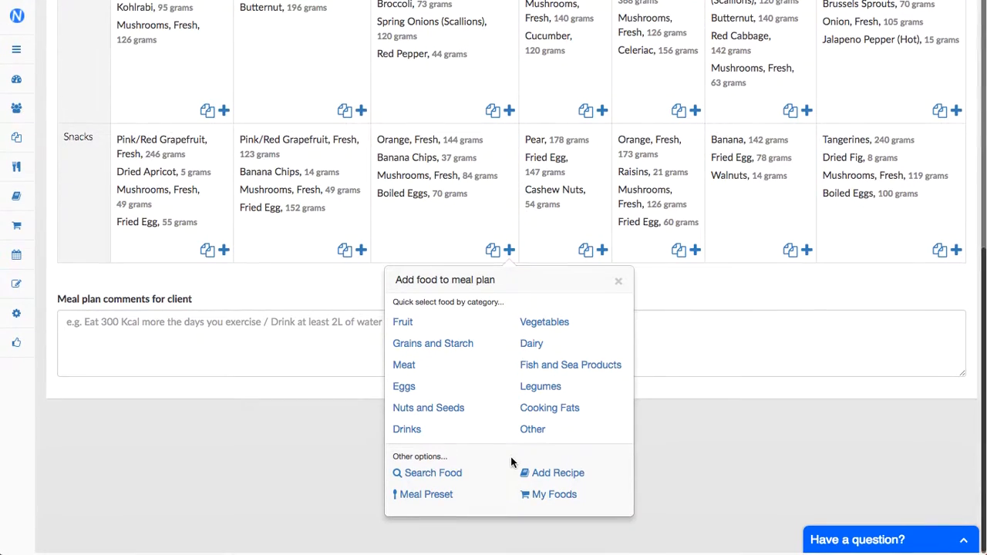
click(427, 472)
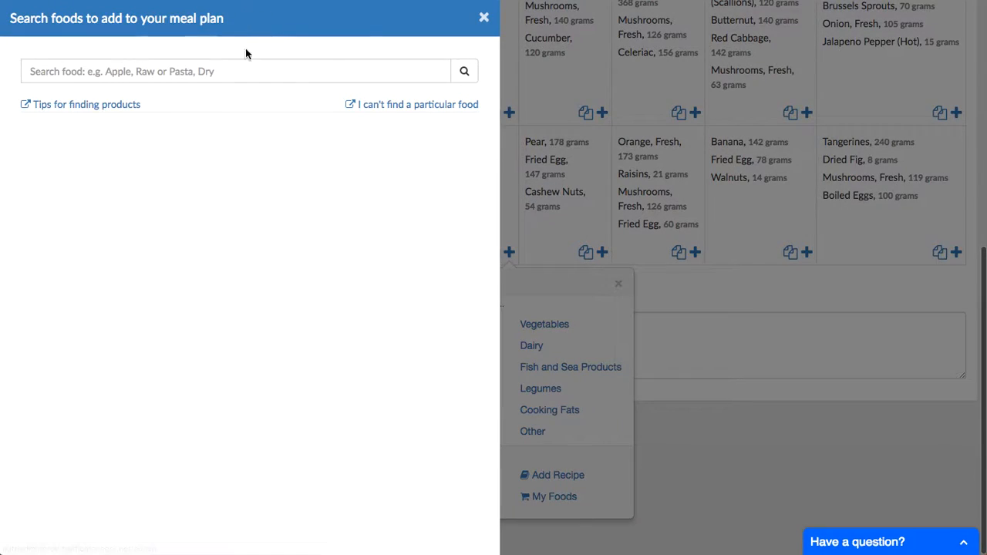
click(235, 71)
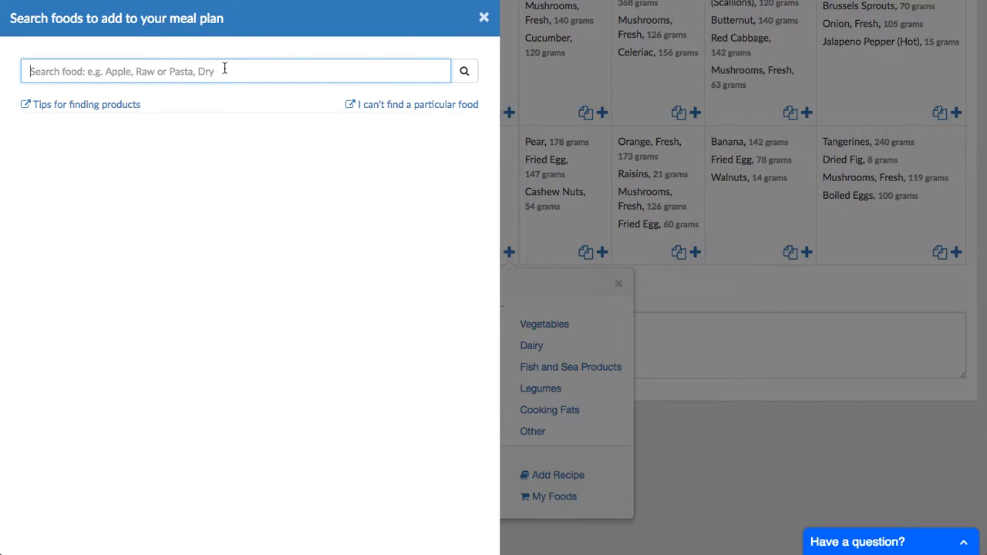
text(past)
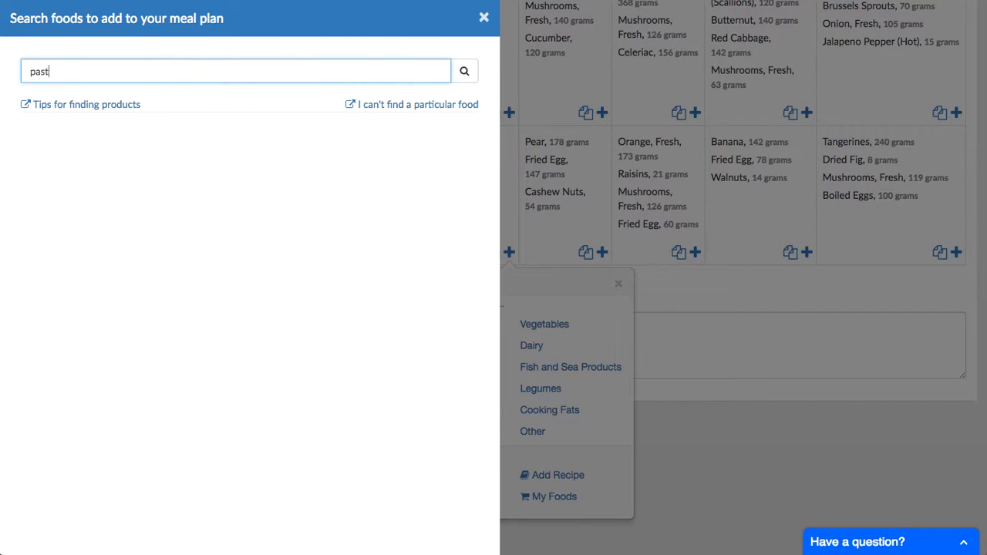
text(a)
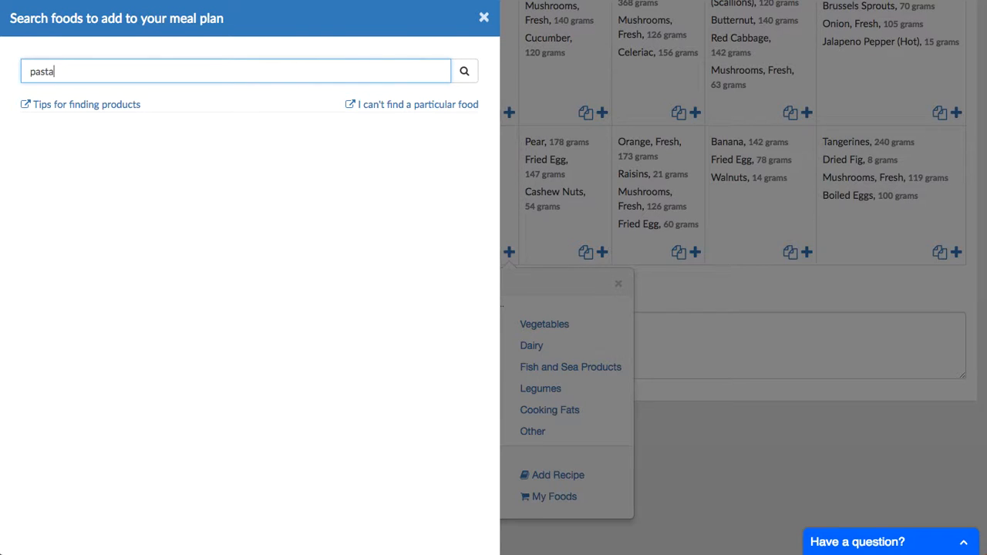
click(463, 71)
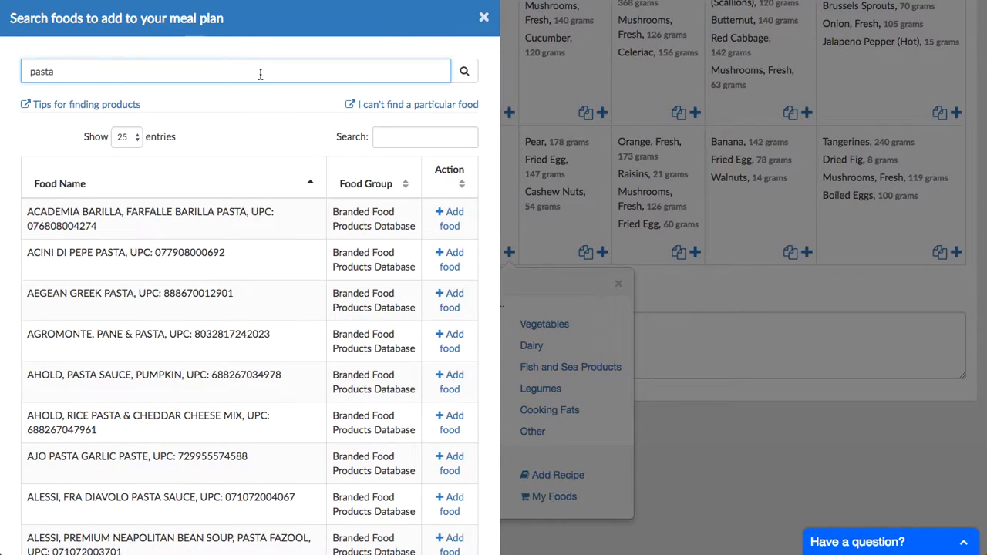
Add ACADEMIA BARILLA, FARFALLE BARILLA PASTA from the results to Wednesday's snacks
scroll(down, 3)
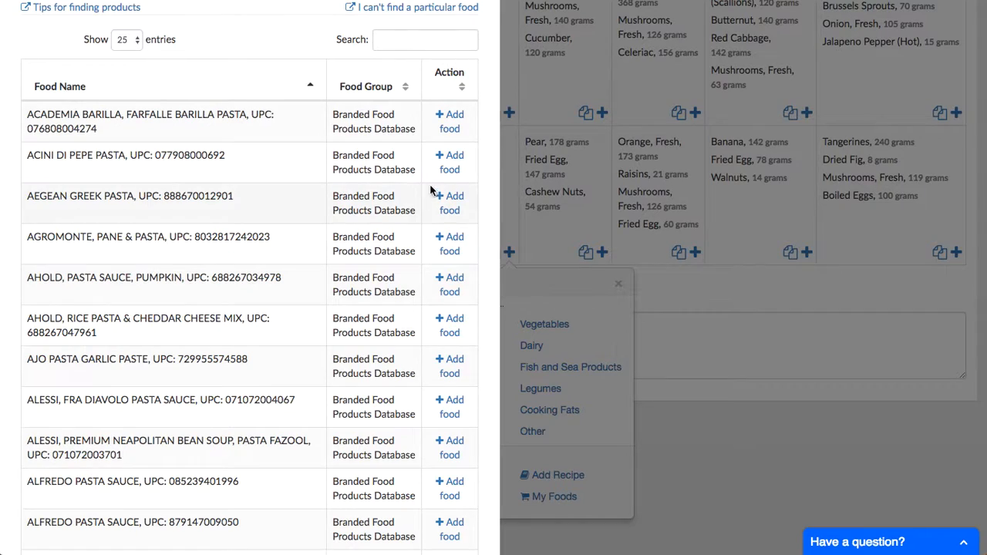
double_click(373, 121)
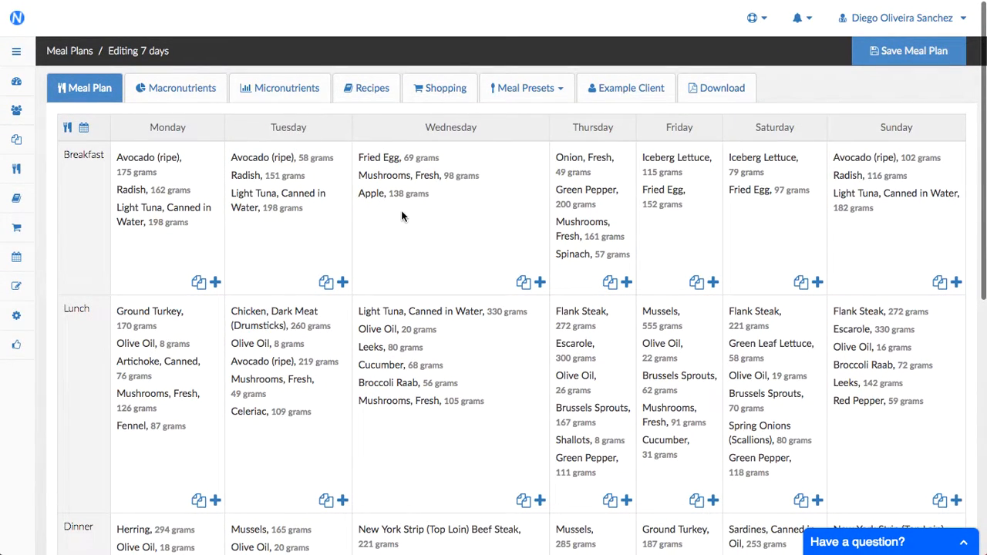
mouse_move(490, 240)
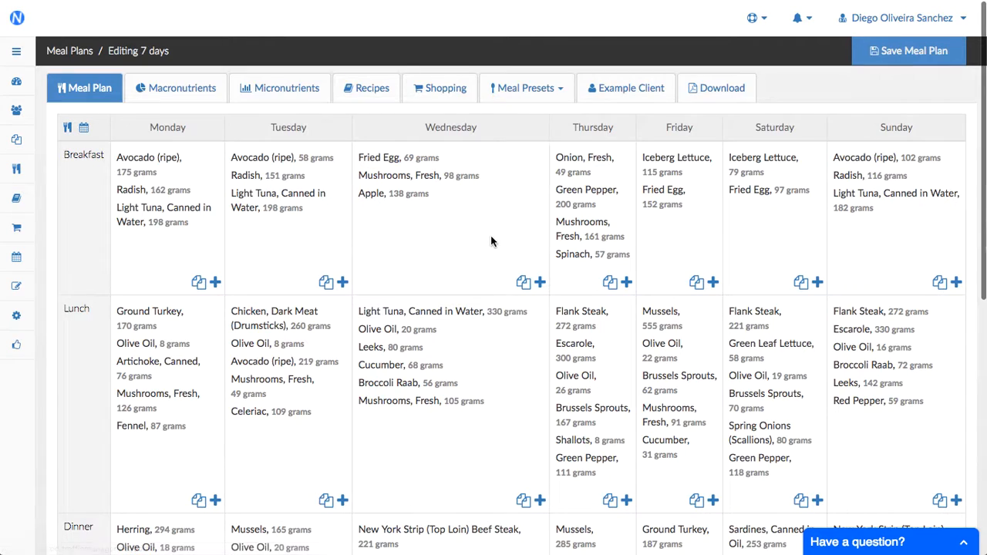
Scroll to the Snacks row to see the Barilla farfalle pasta, 56 grams, under Wednesday
scroll(down, 3)
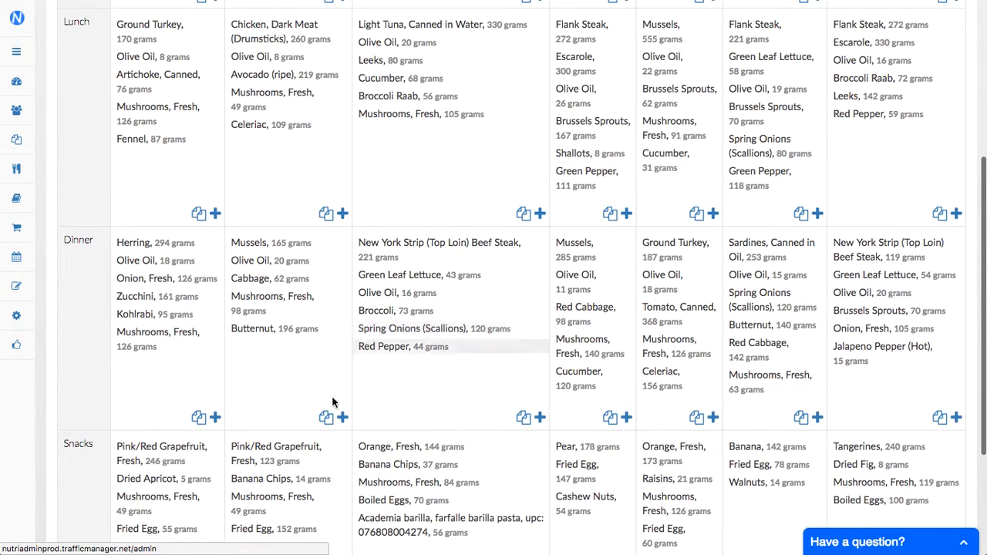
Rename Wednesday's Barilla farfalle snack entry to simply 'Pasta', keeping 56 grams
scroll(down, 3)
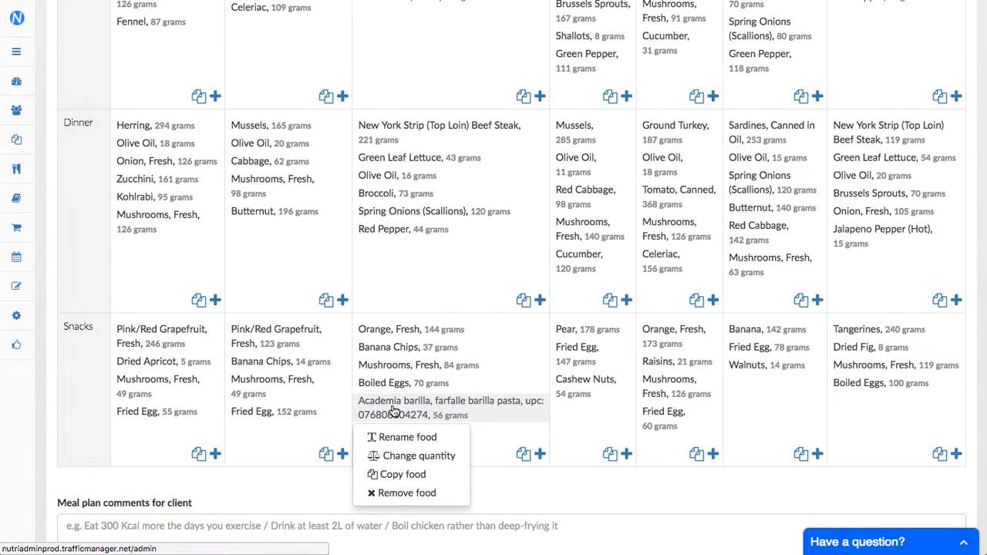
click(407, 437)
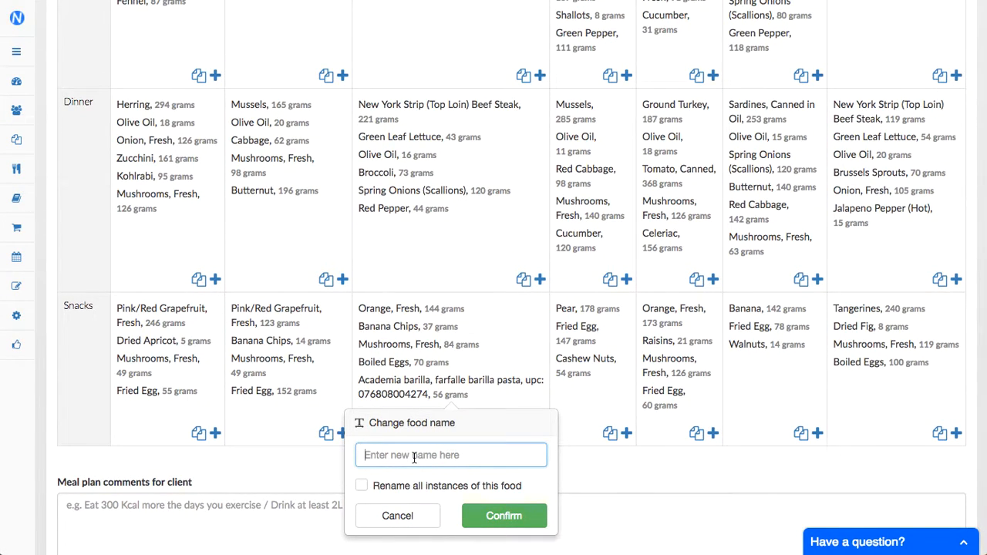
text(Pasta)
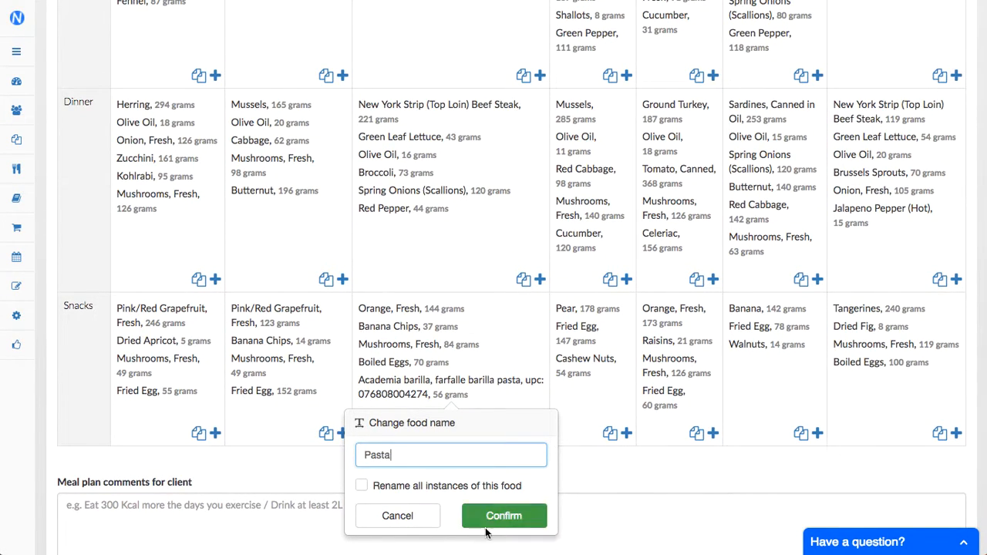
click(502, 515)
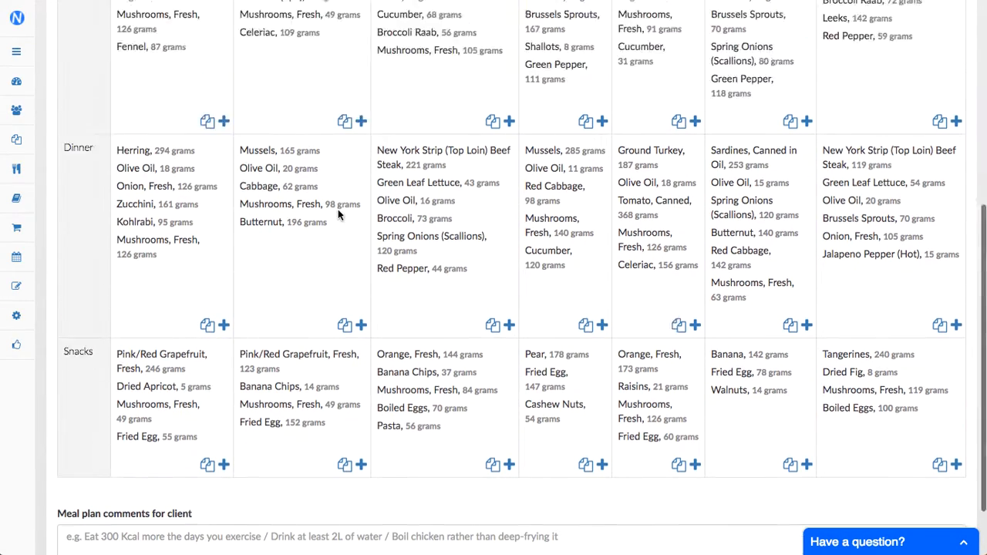
scroll(up, 3)
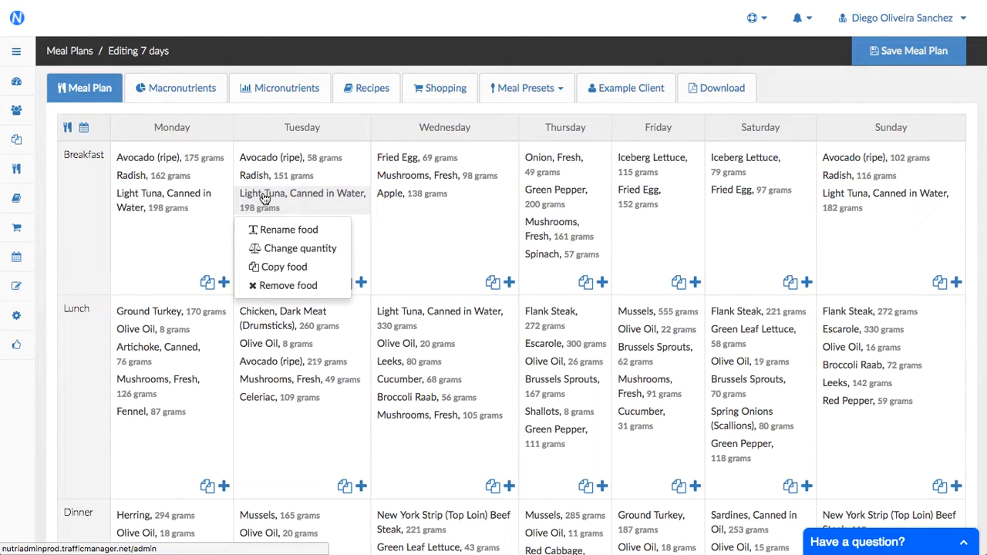
mouse_move(335, 222)
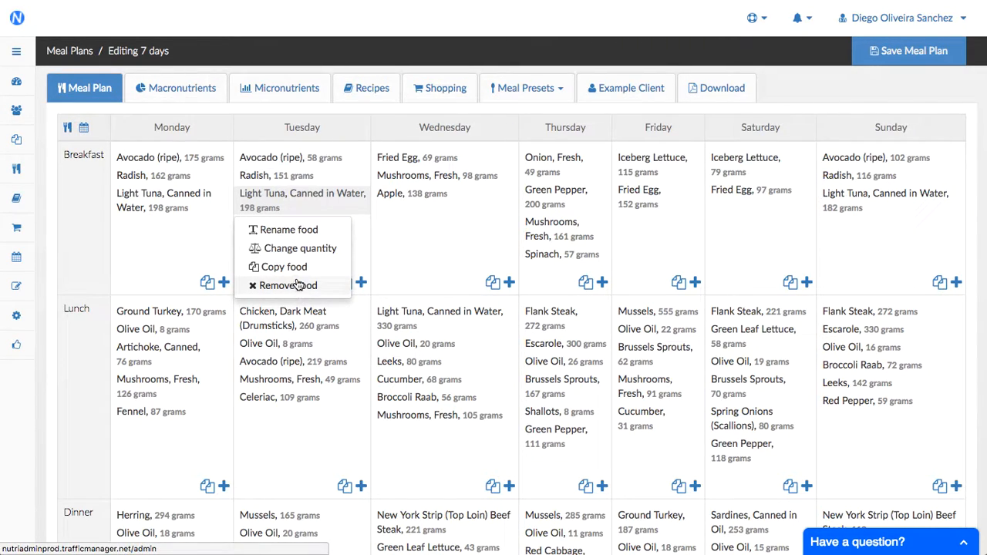
mouse_move(287, 248)
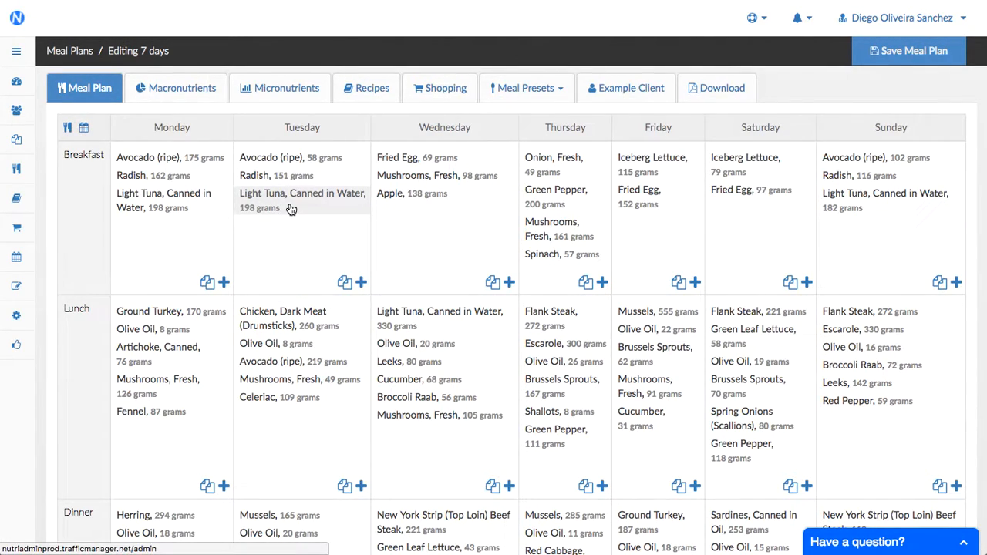
mouse_move(380, 259)
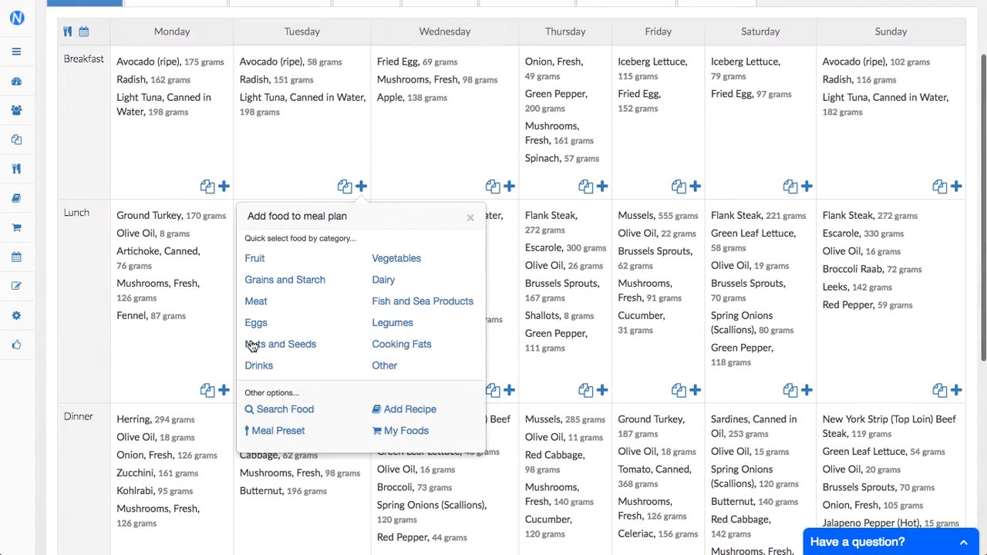
Add my own 'omelette 3 eggs' recipe to Tuesday's breakfast
click(408, 408)
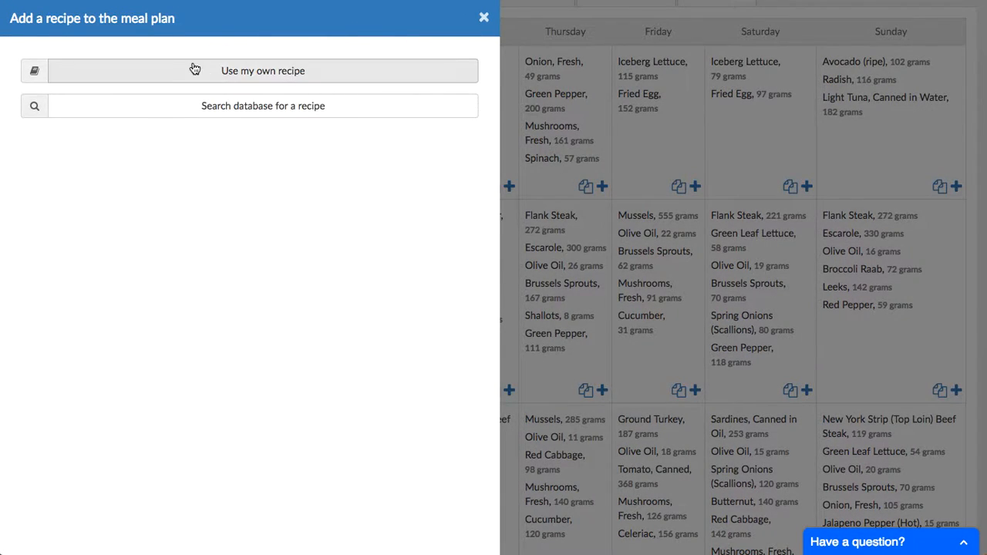
click(262, 71)
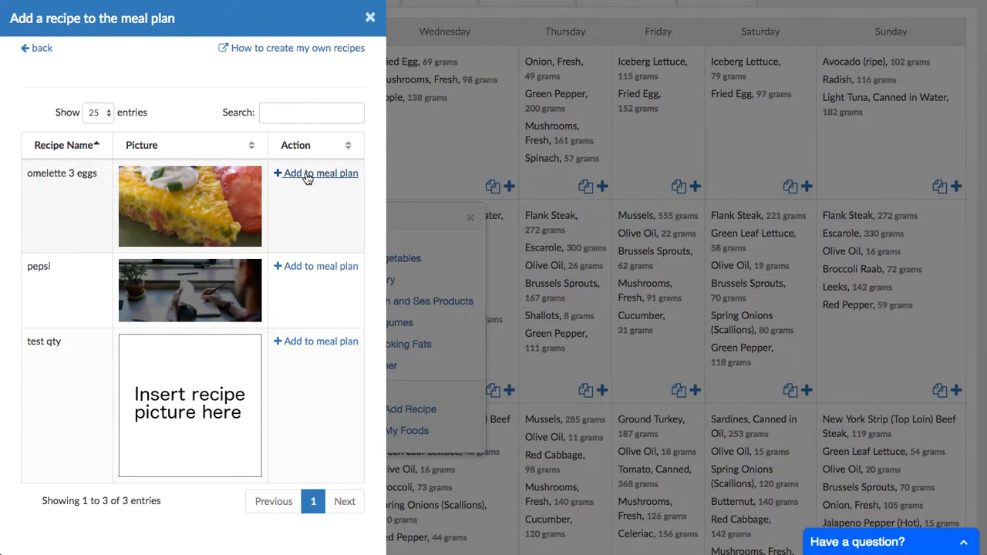
click(315, 172)
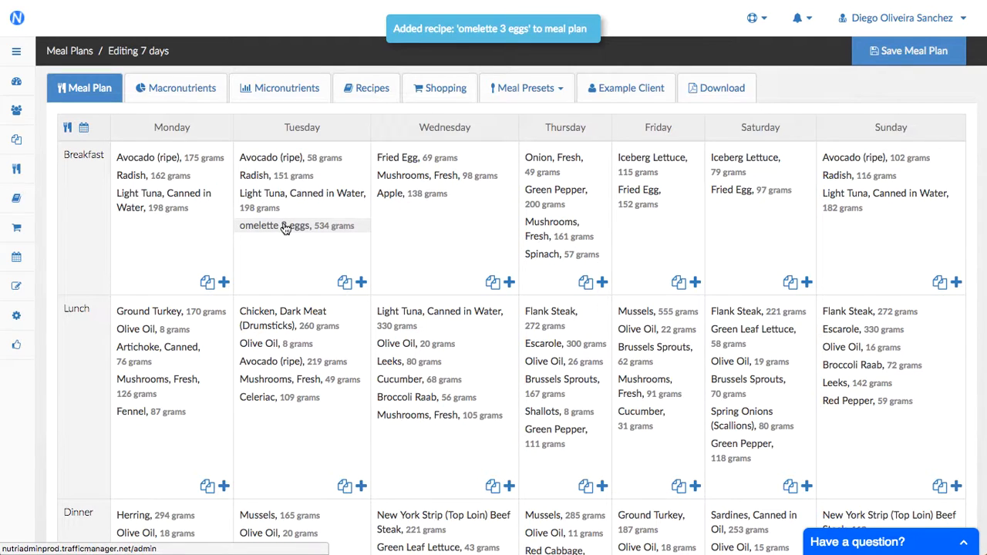
Add the 'omelette 3 eggs' recipe to Wednesday's breakfast and view the plan's recipes
click(509, 282)
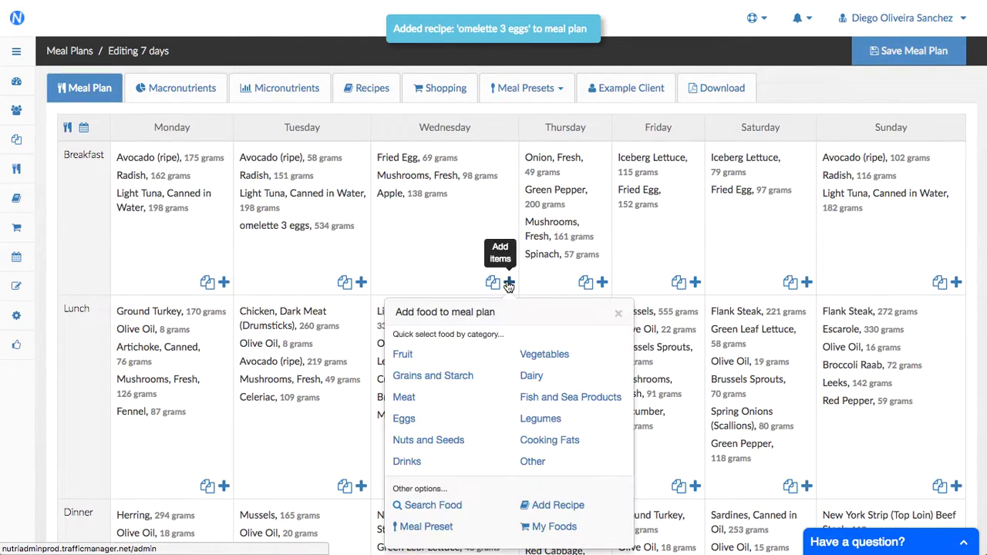
click(557, 506)
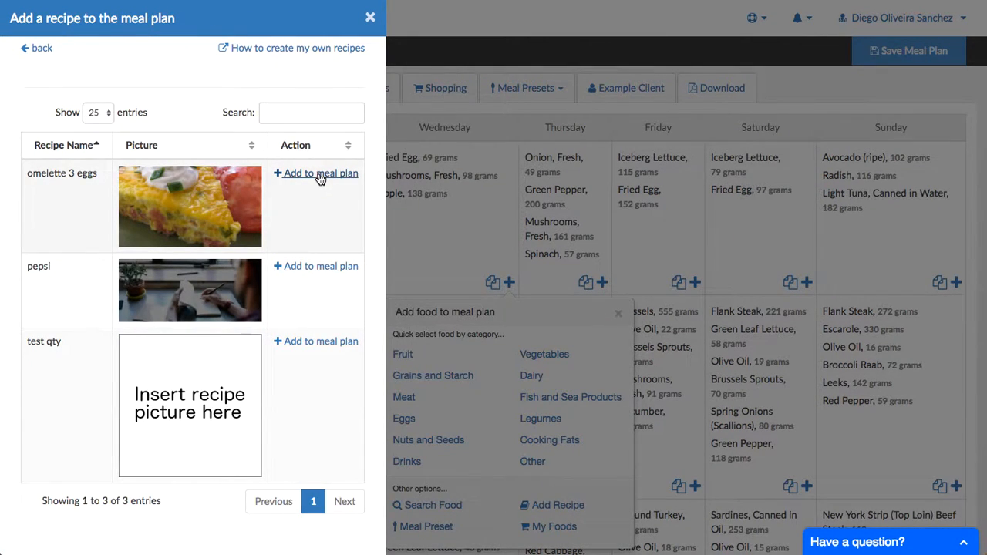
click(315, 172)
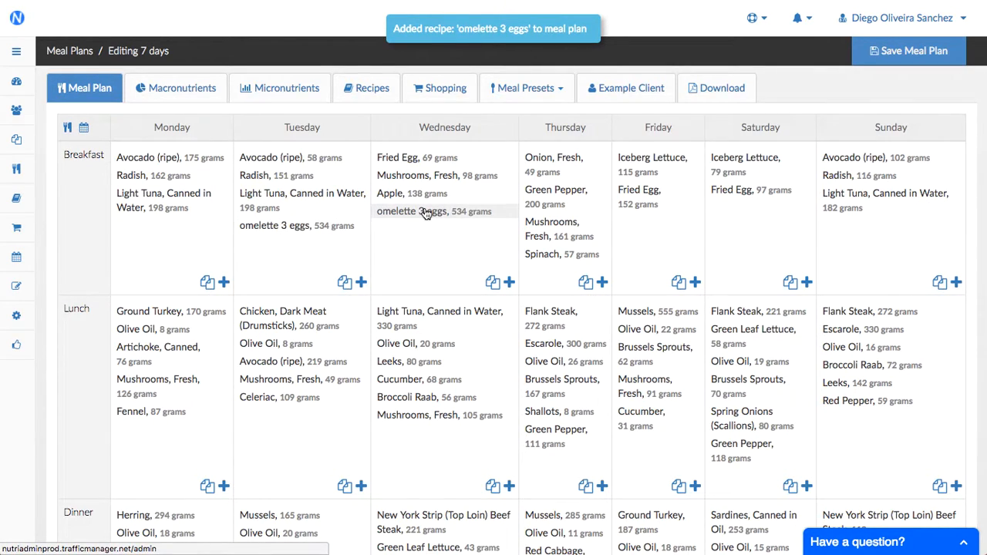
click(372, 86)
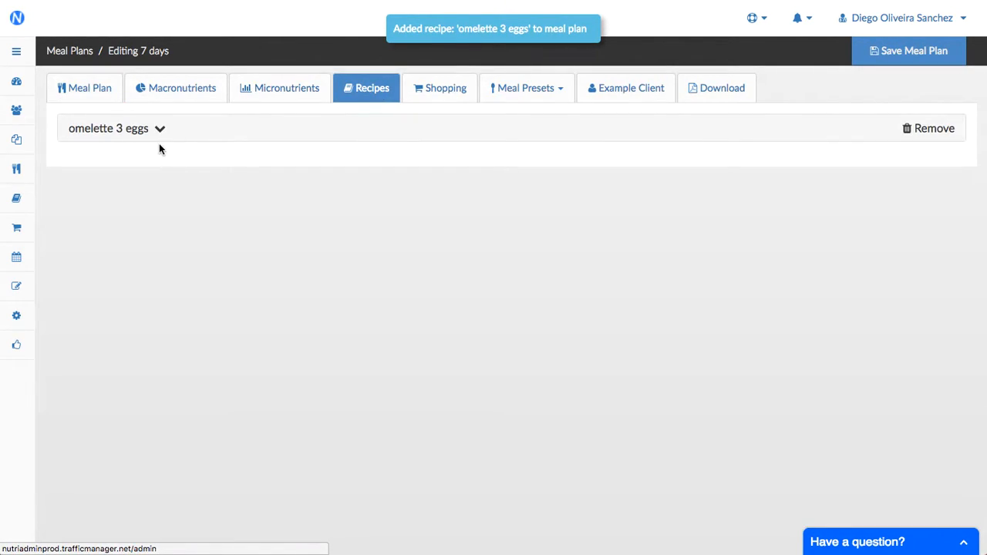
Review the omelette 3 eggs recipe's ingredients and baking steps, then return to the weekly grid
click(108, 128)
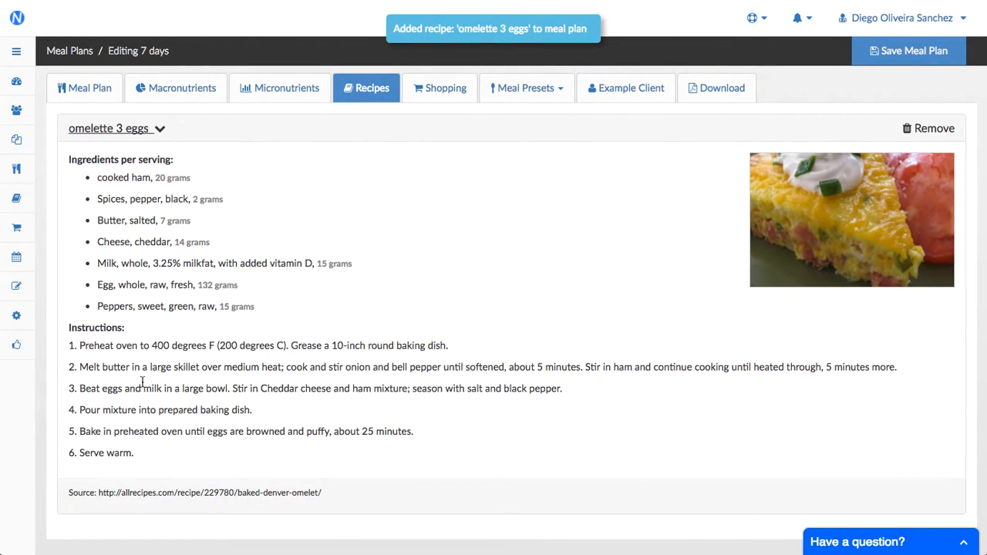
click(84, 86)
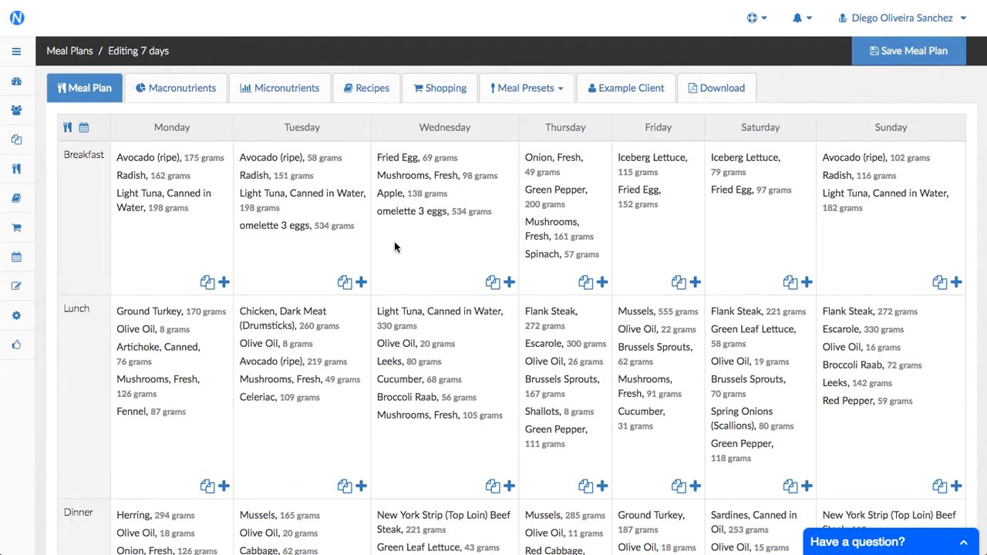
mouse_move(401, 194)
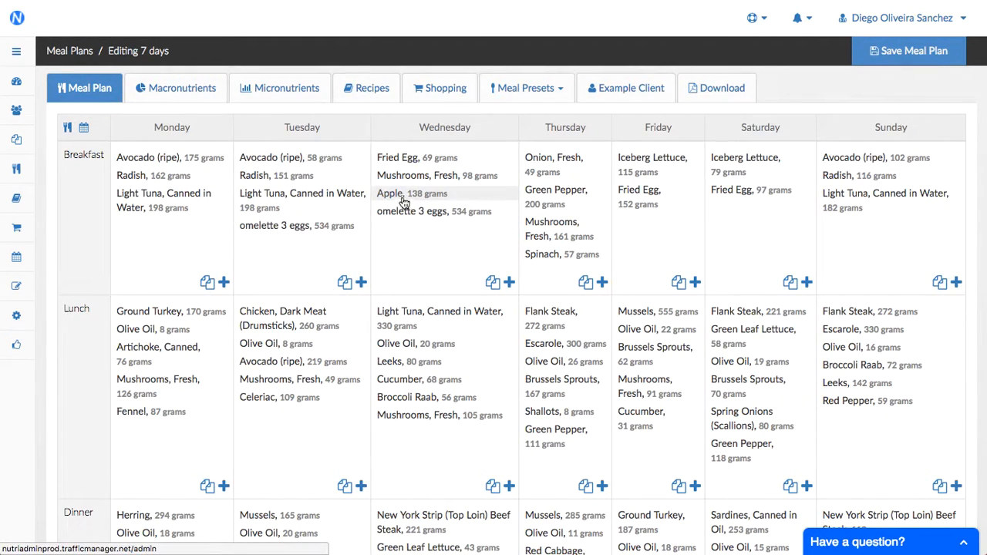
mouse_move(417, 214)
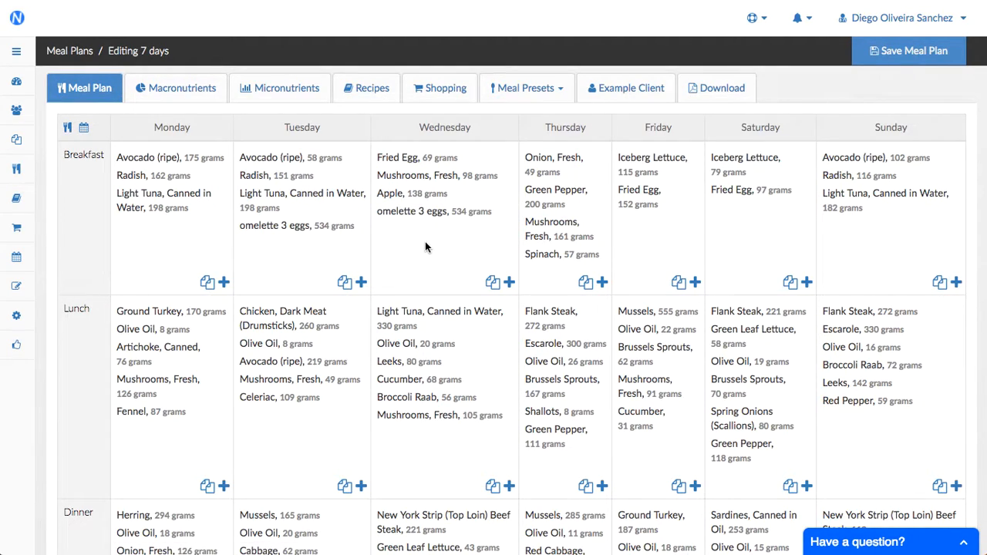
mouse_move(368, 86)
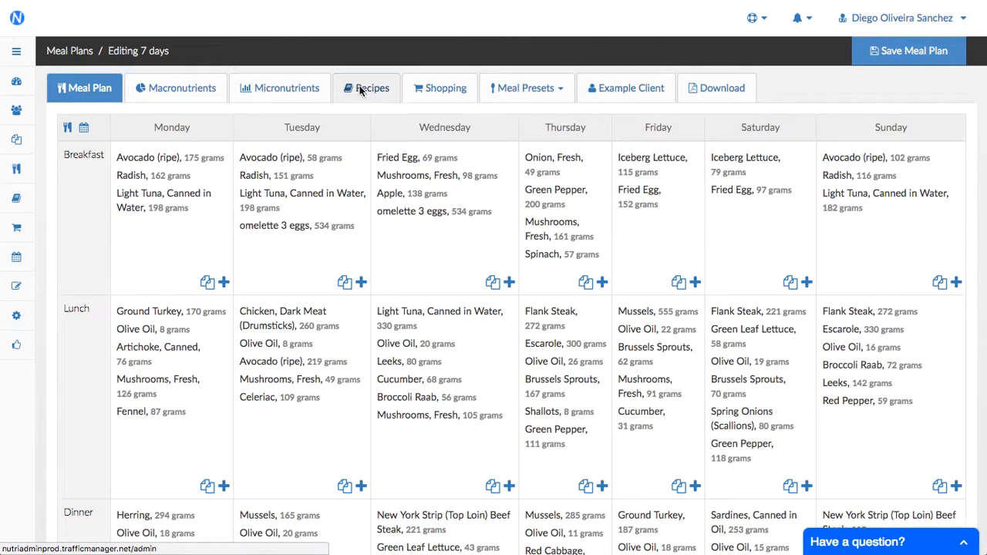
click(372, 86)
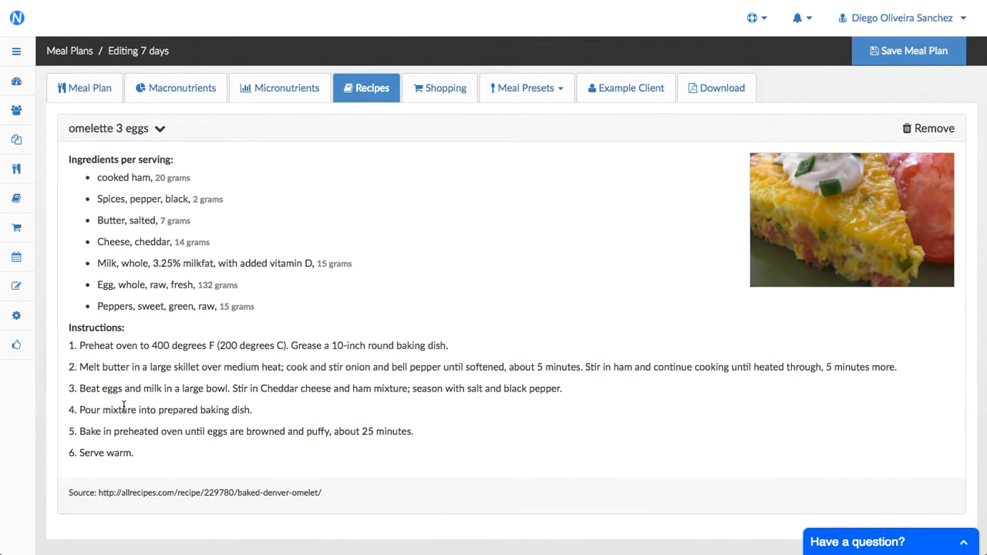
mouse_move(315, 503)
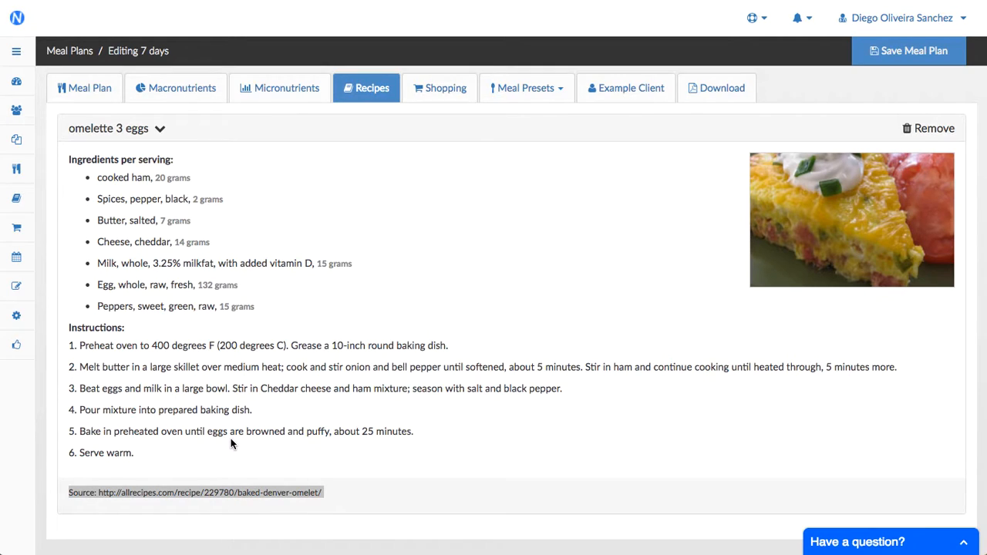
click(84, 87)
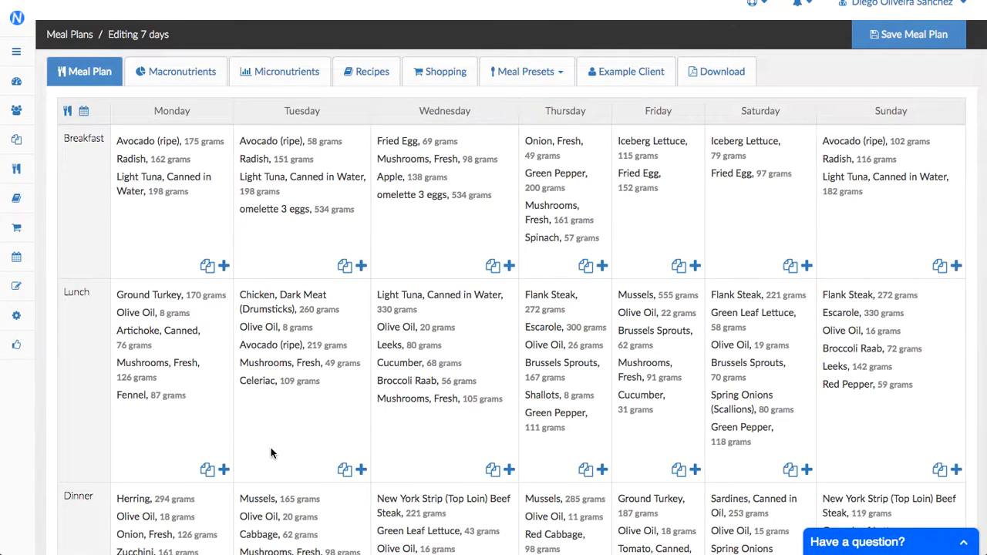
scroll(down, 3)
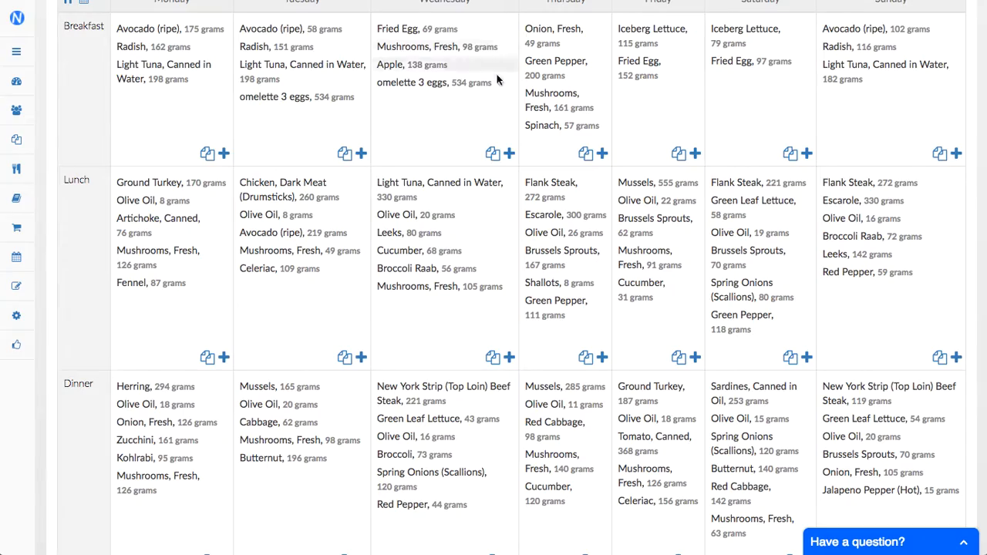
scroll(up, 3)
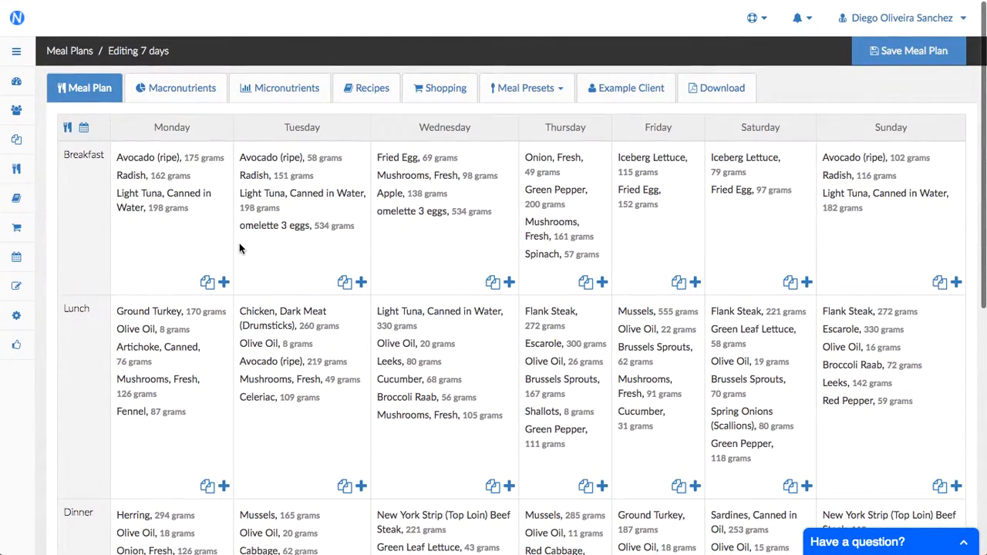
scroll(down, 3)
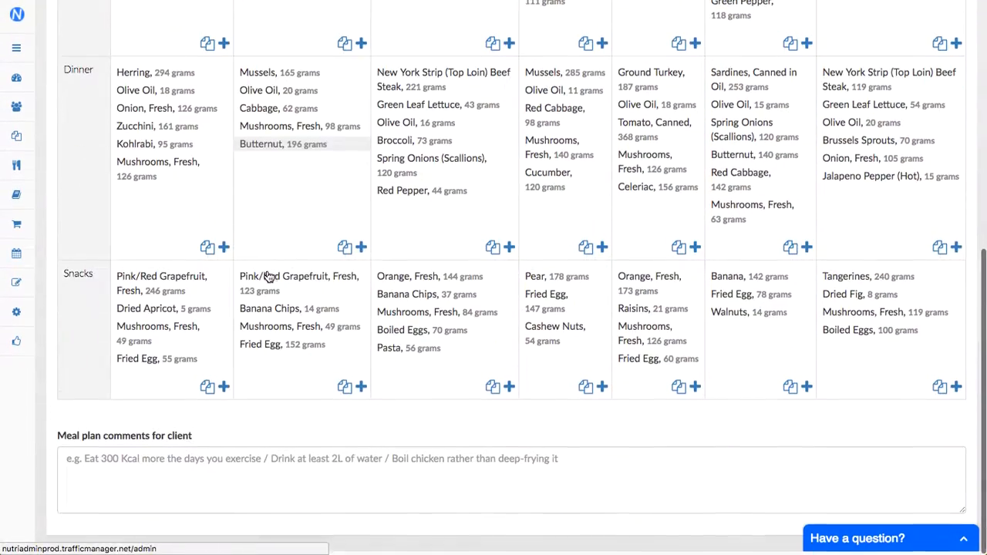
scroll(up, 3)
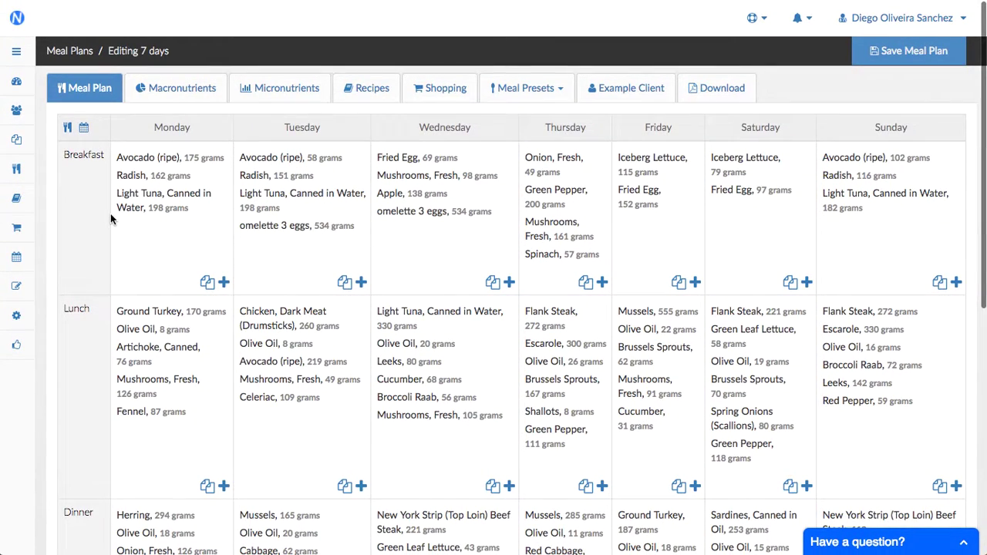
mouse_move(70, 128)
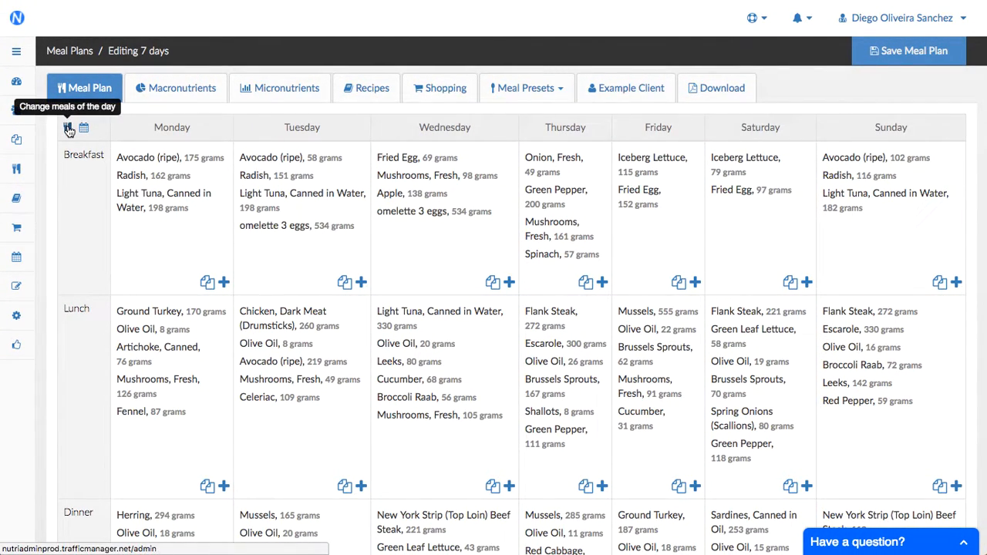
Add a fifth meal of the day named 'Supper' after Breakfast, Lunch, Dinner and Snacks
click(68, 127)
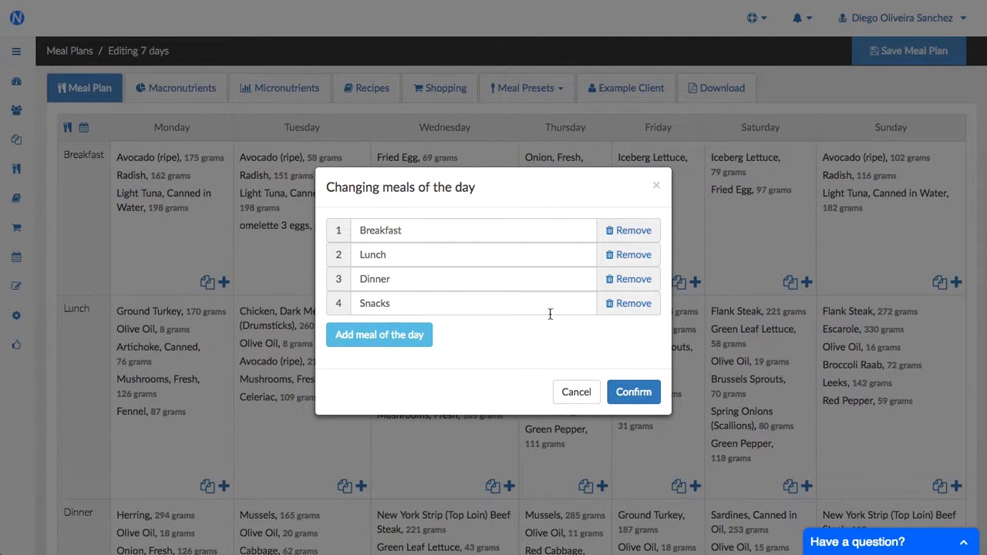
mouse_move(379, 335)
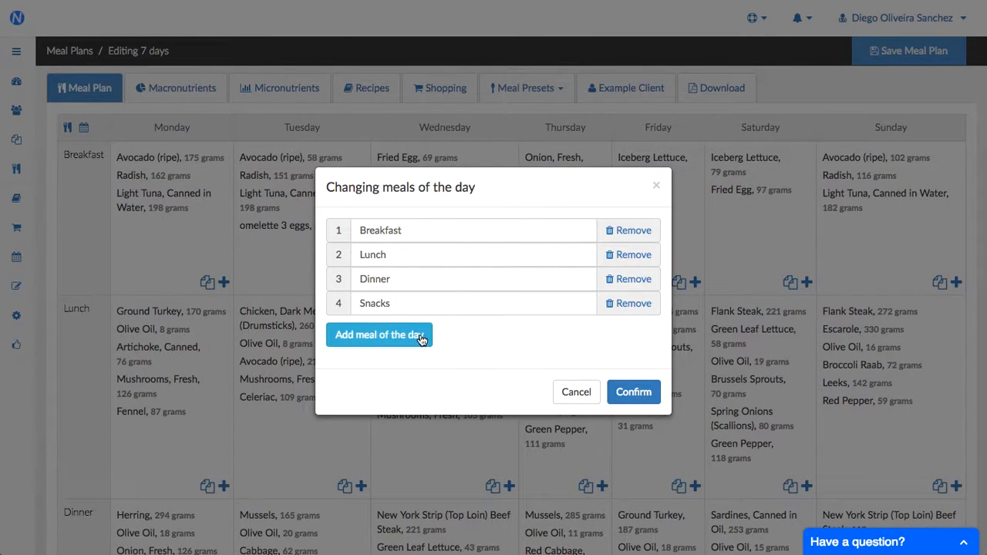
click(379, 333)
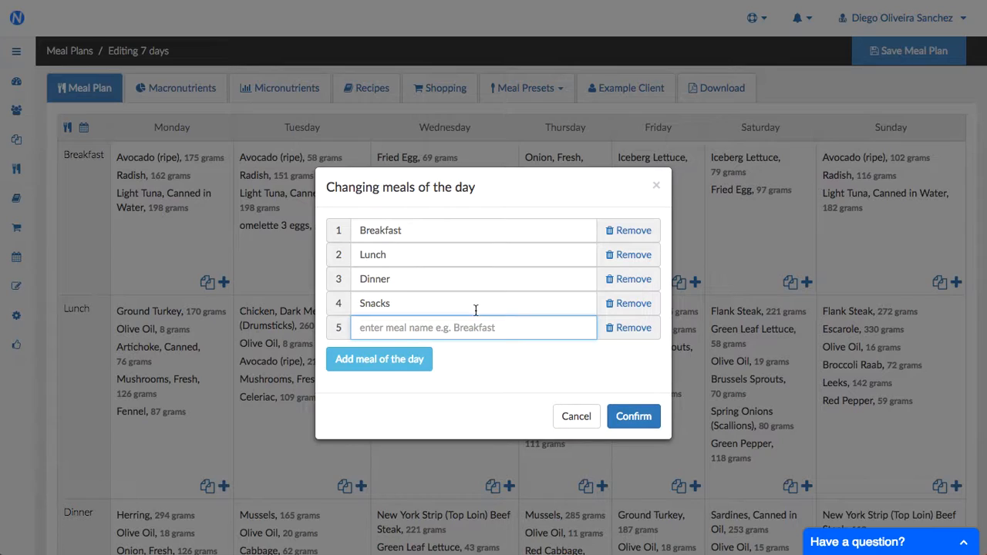
text(Supper)
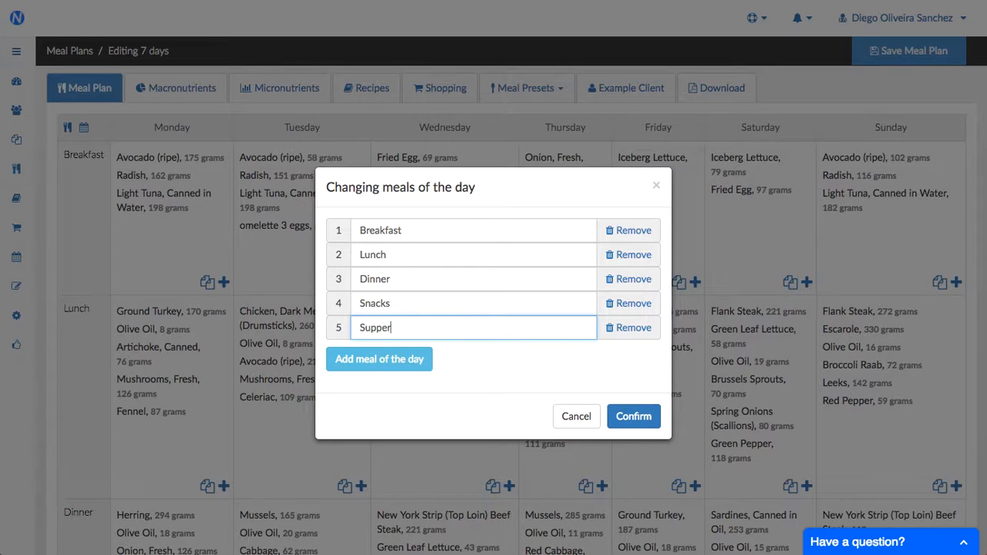
mouse_move(558, 355)
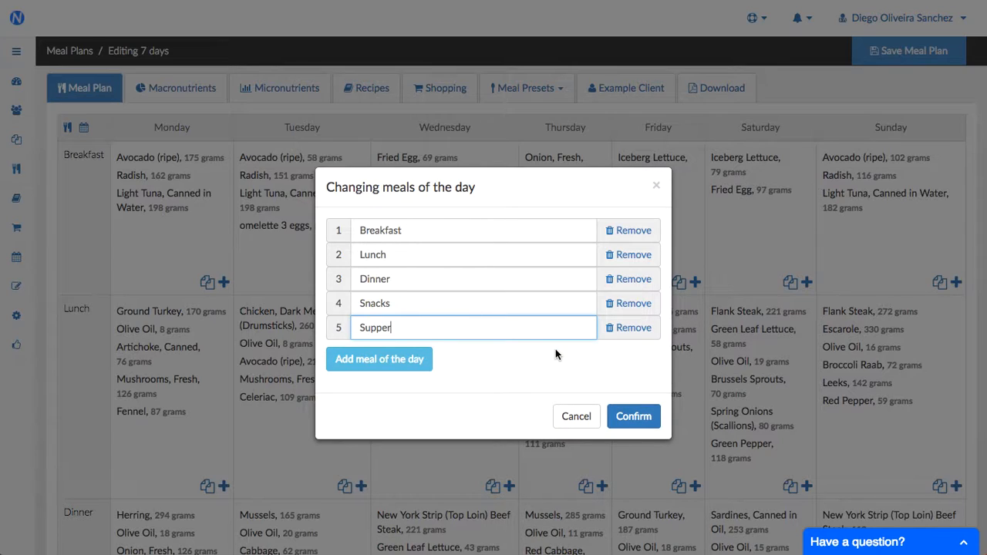
Confirm the meals so an empty Supper row appears below Snacks on all seven days
click(633, 416)
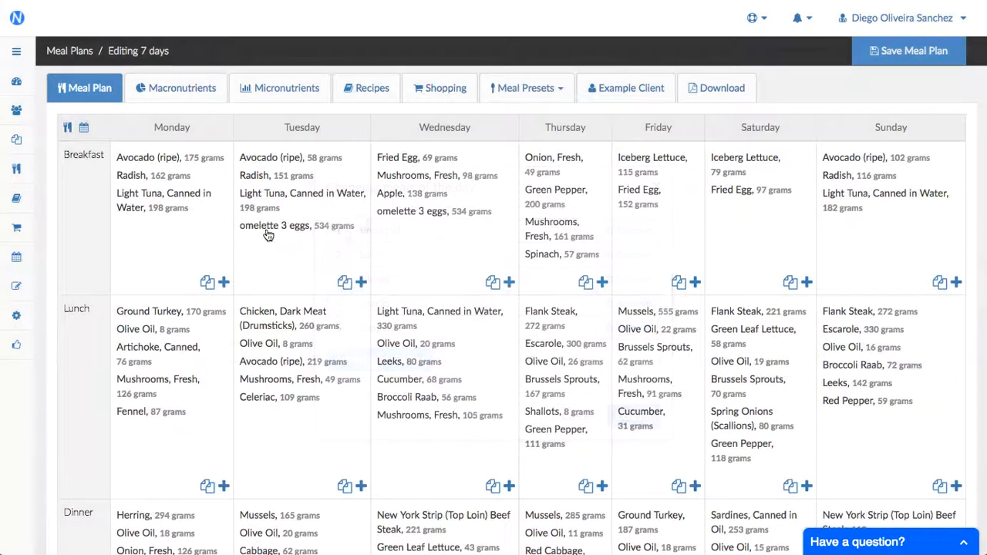
scroll(down, 3)
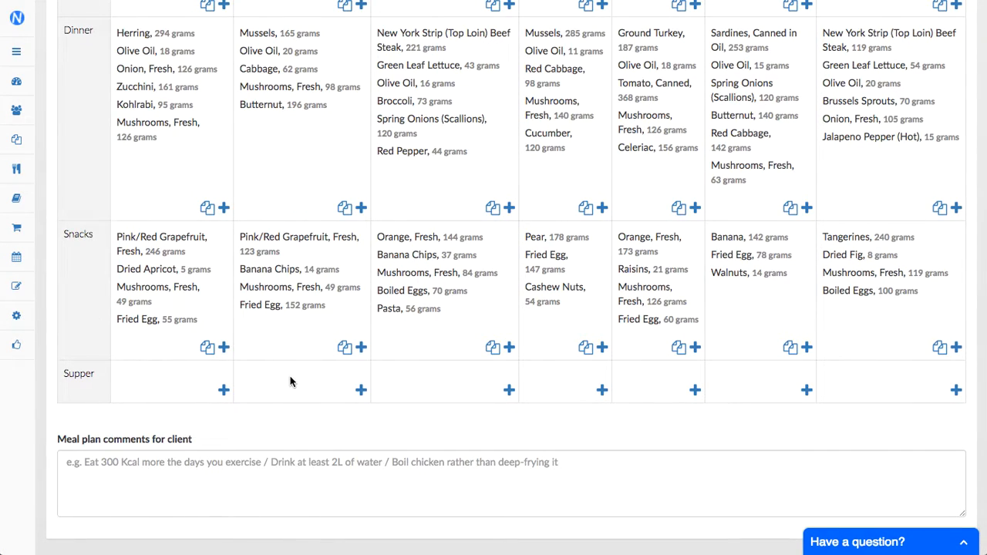
scroll(up, 3)
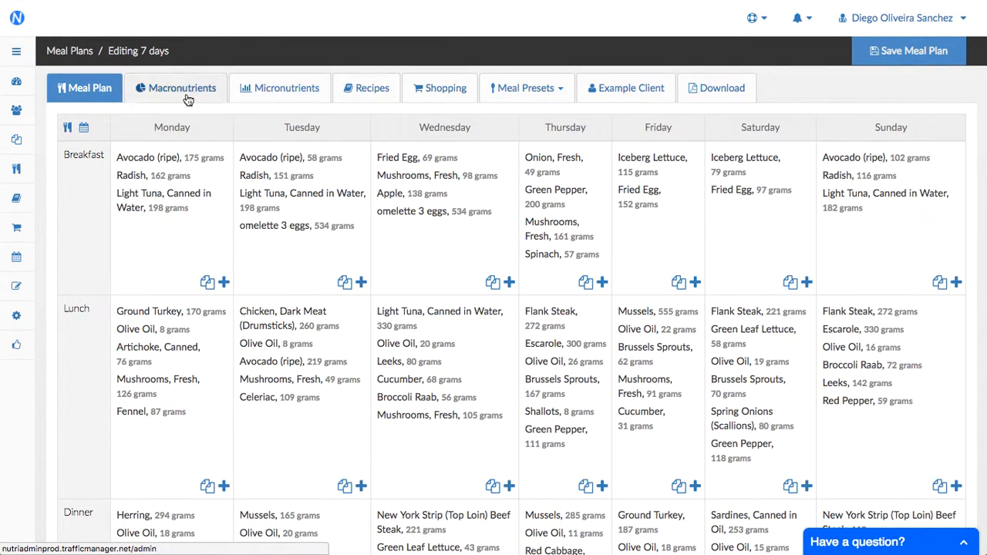
View the plan's macronutrient charts and daily energy totals
click(182, 87)
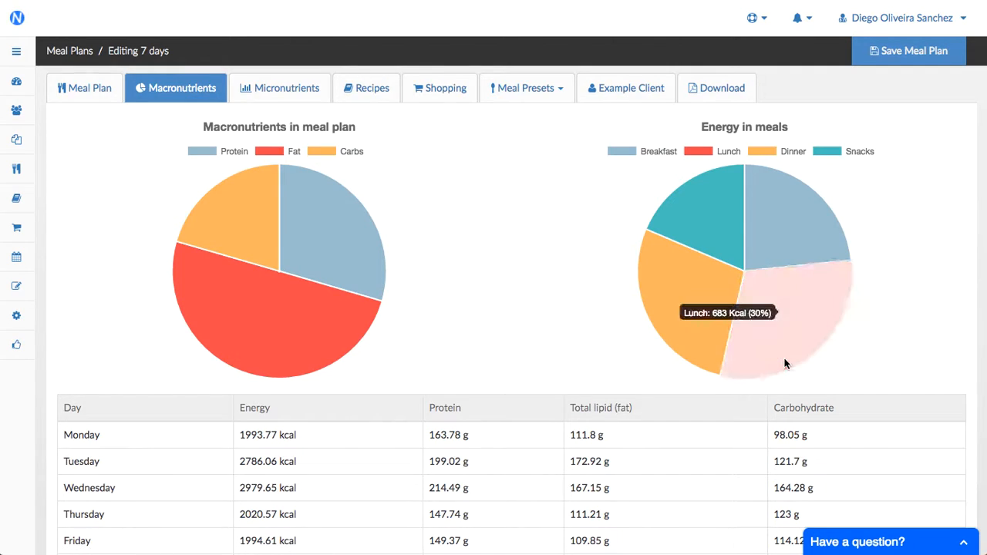
scroll(down, 3)
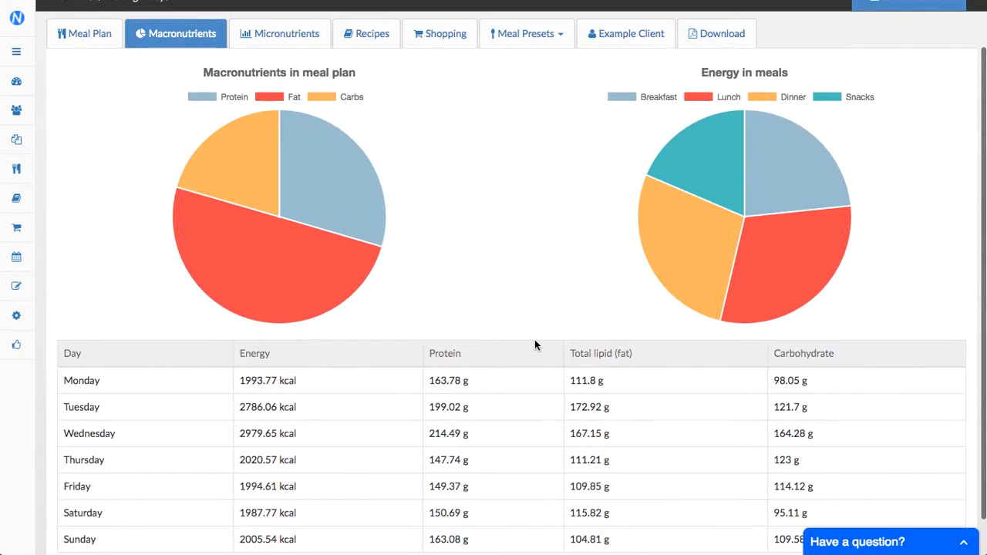
mouse_move(280, 244)
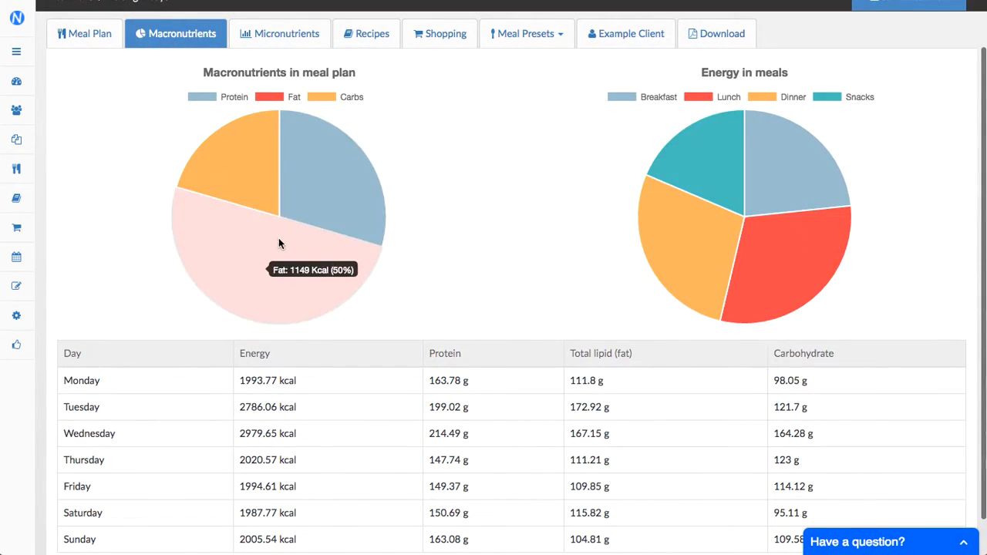
scroll(up, 3)
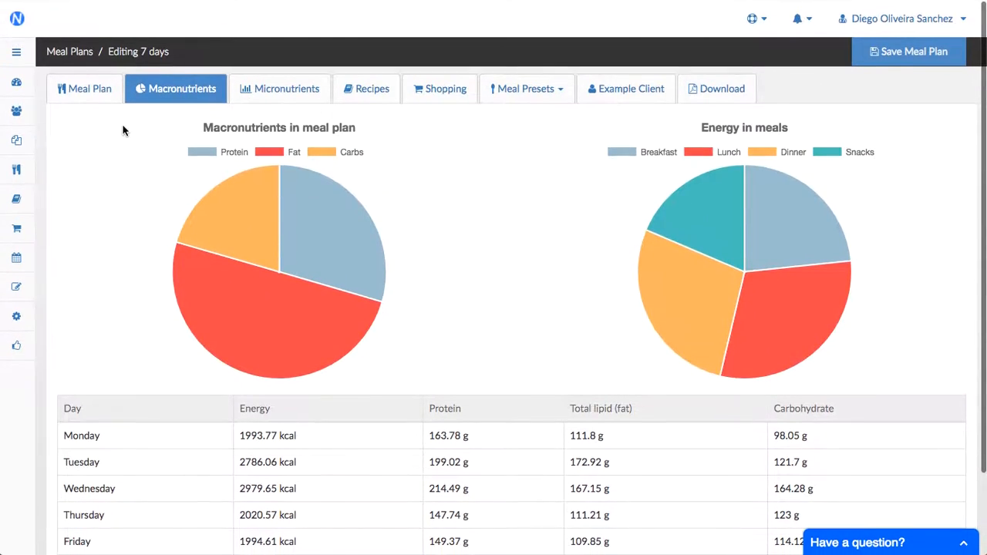
Review the gram-based shopping list of vegetables and return to the weekly grid
click(372, 88)
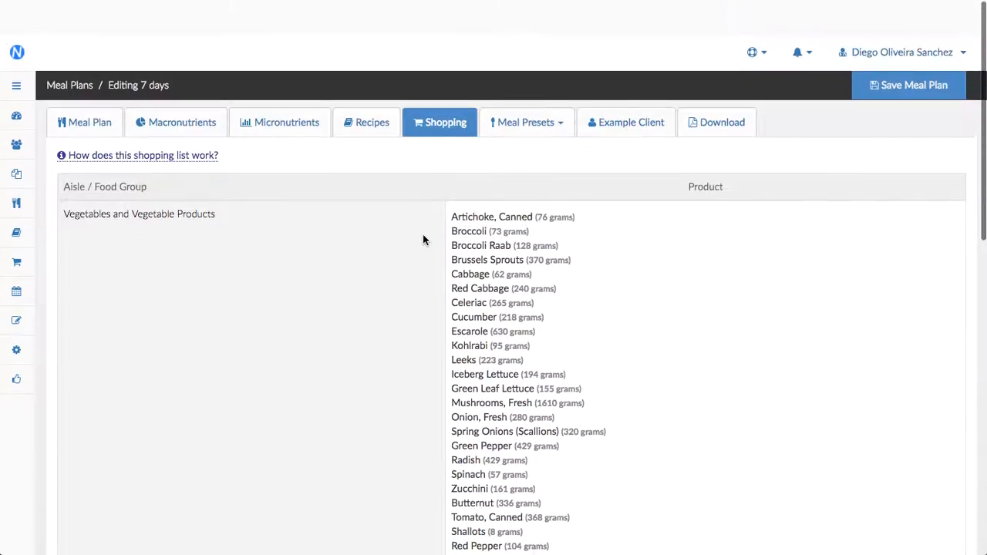
scroll(up, 3)
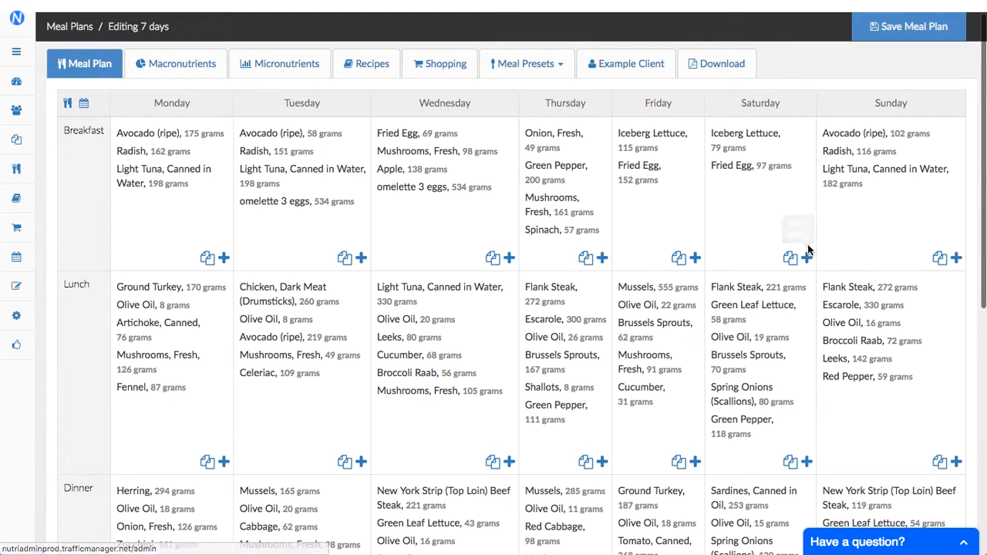
Browse Vegetables > Mushrooms for Saturday's breakfast and view fresh mushrooms' nutrition per 100 g
click(807, 188)
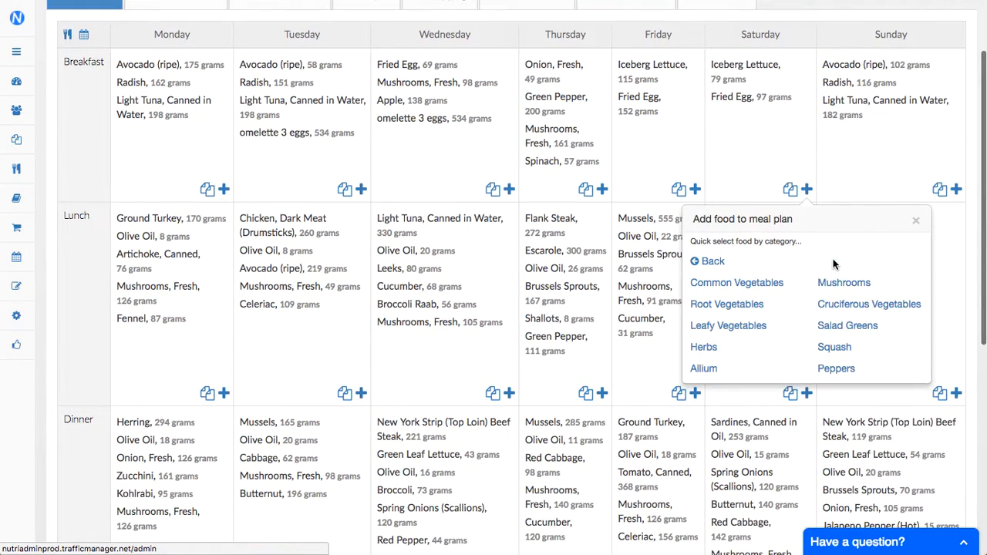
click(843, 282)
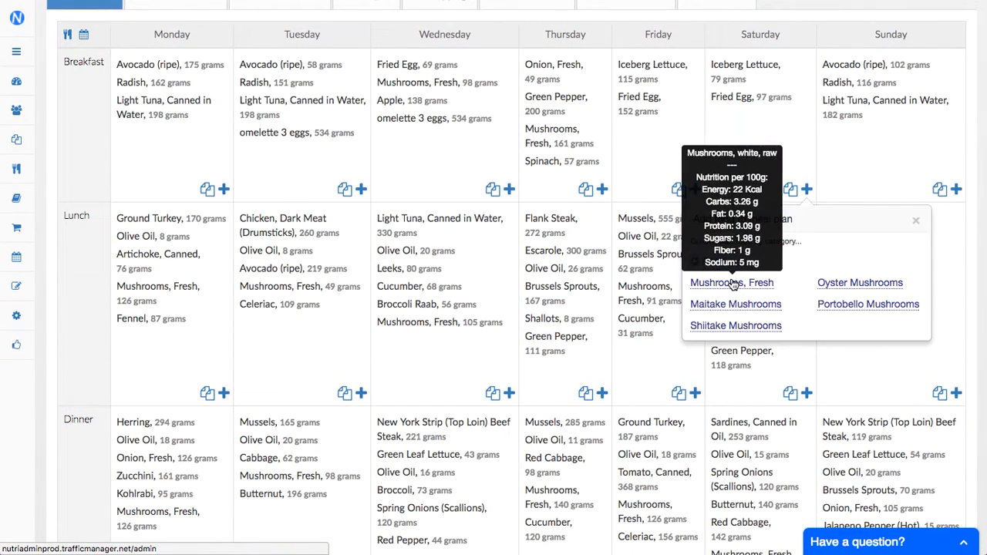
mouse_move(739, 289)
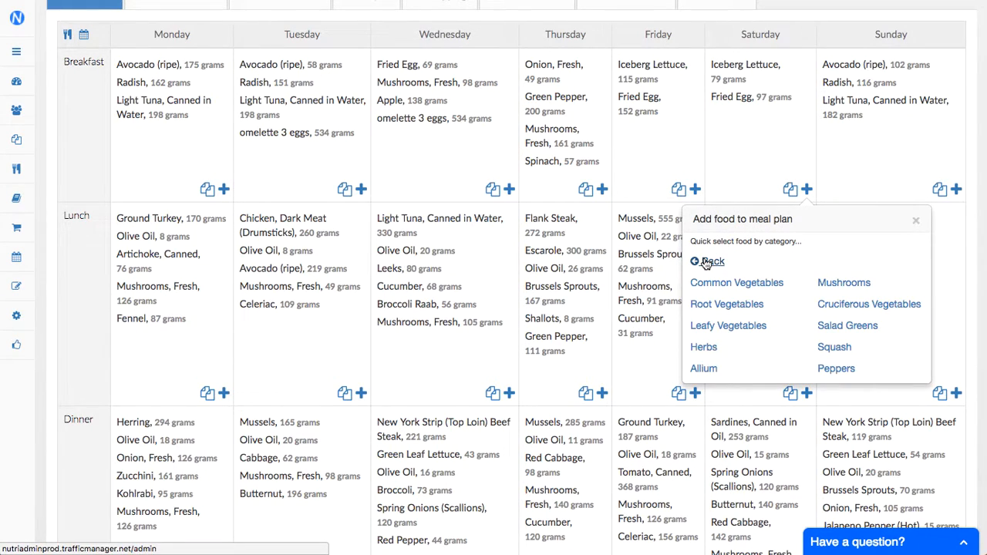
Look up uncooked quinoa's nutrition under Grains and Starch > Grains
click(711, 261)
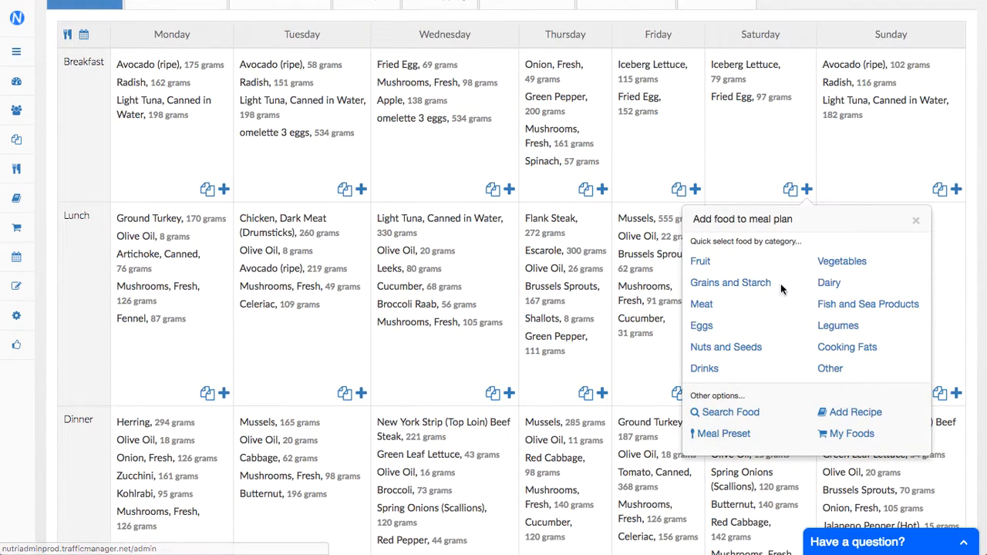
click(730, 282)
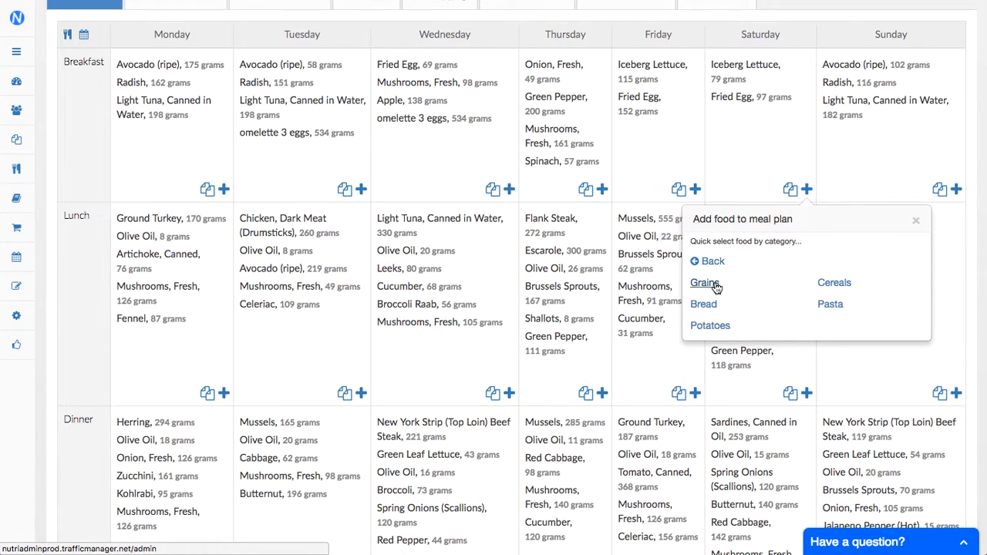
click(703, 282)
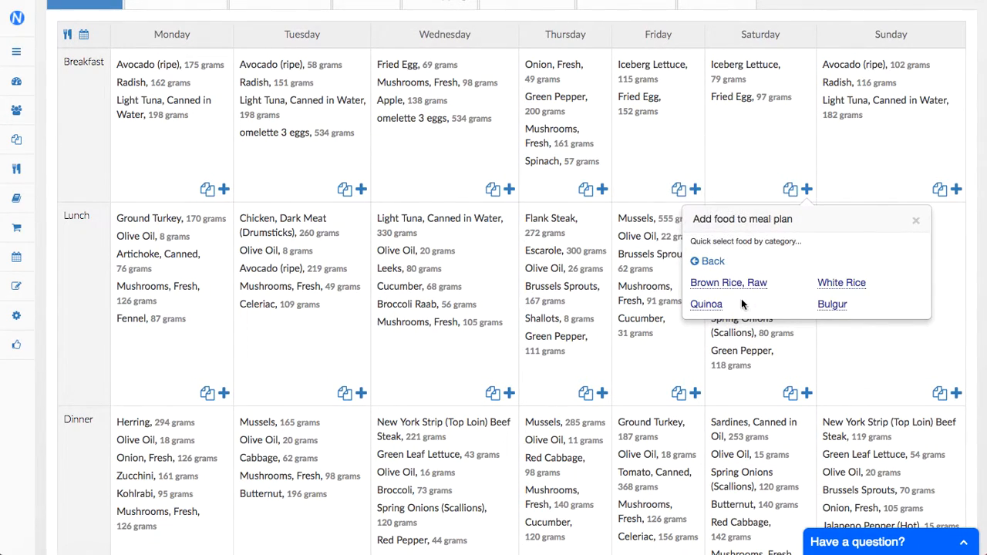
mouse_move(707, 304)
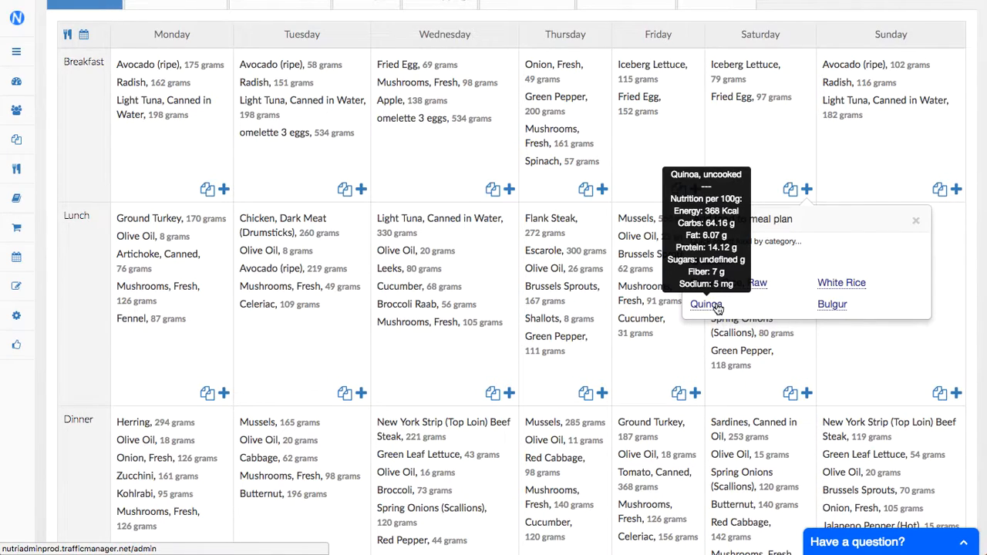
mouse_move(790, 299)
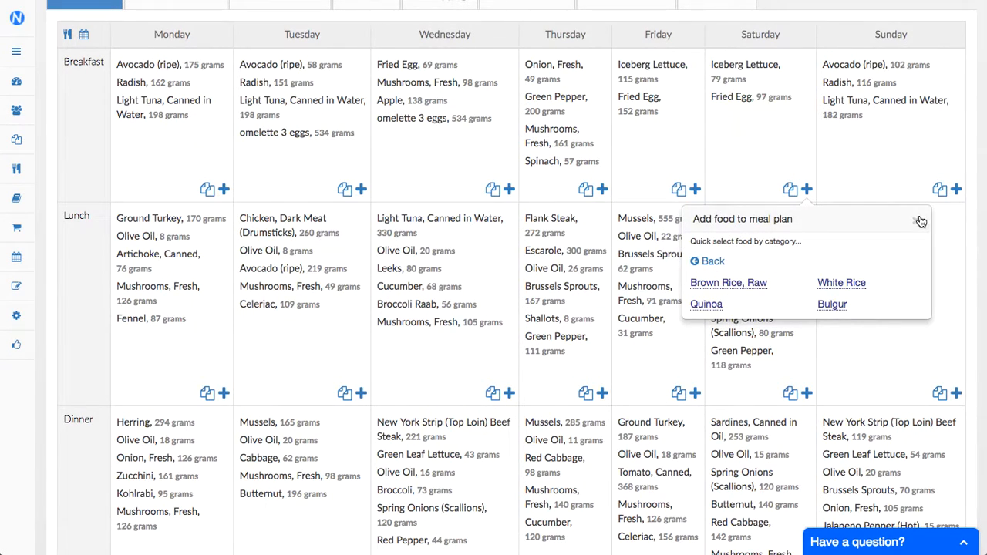
scroll(down, 3)
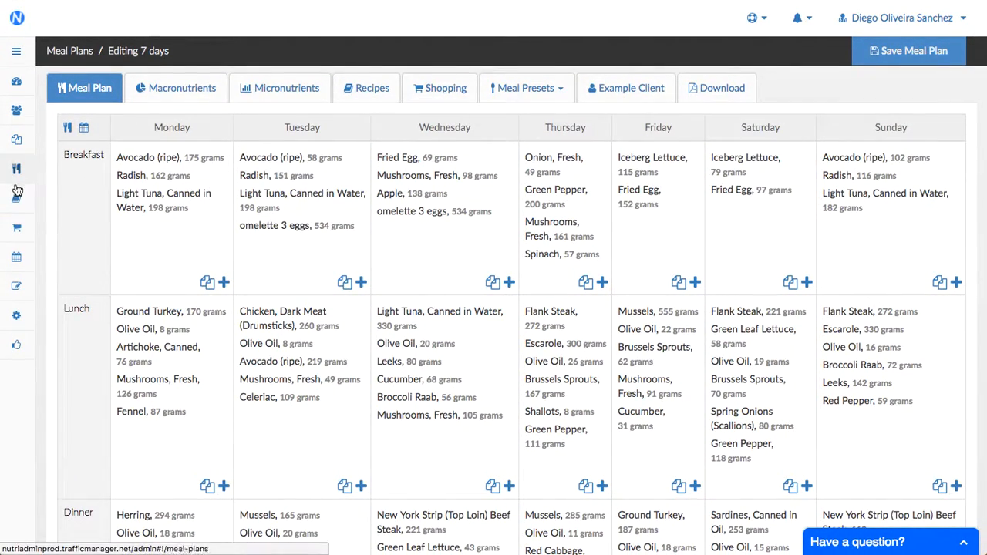
mouse_move(105, 247)
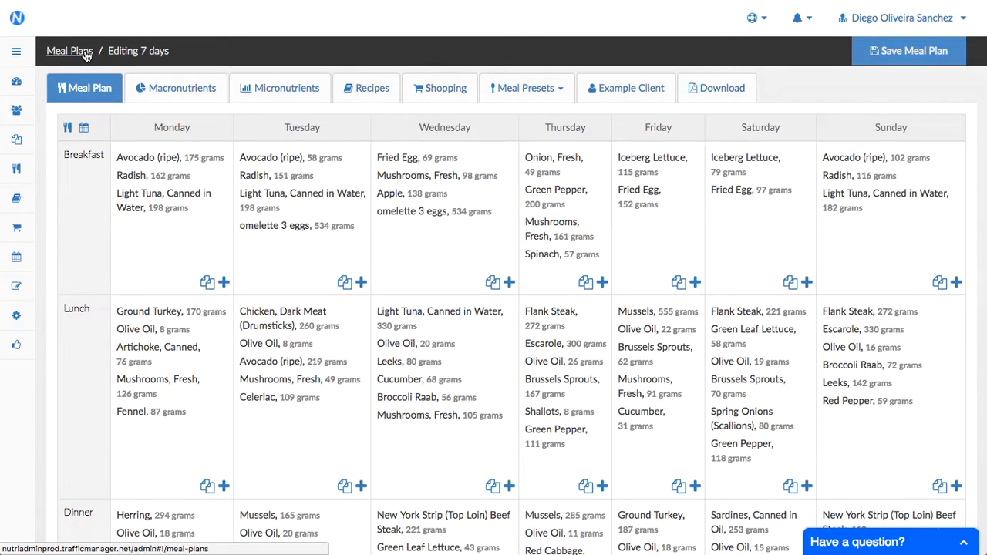
Return to the Meal Plans list and begin a new meal plan
click(70, 49)
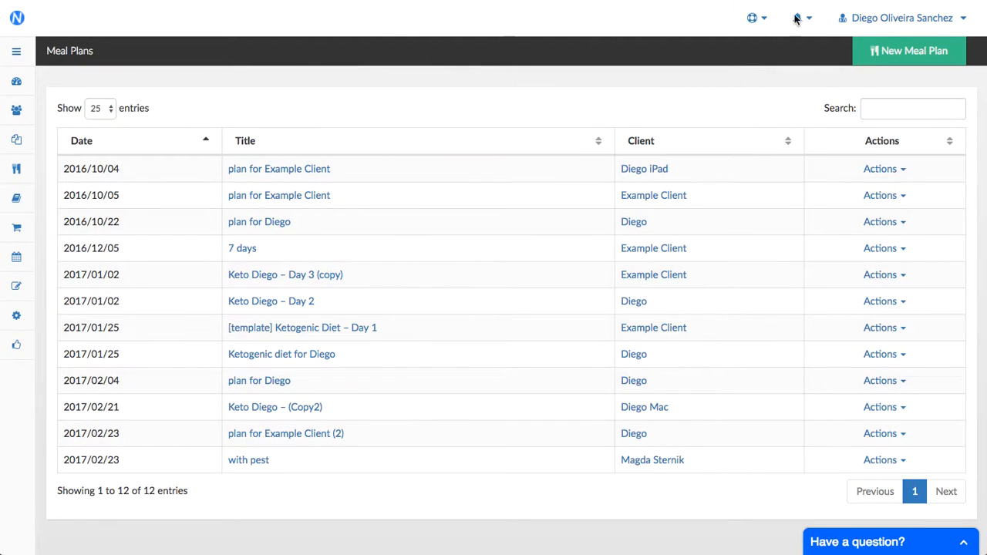
click(908, 49)
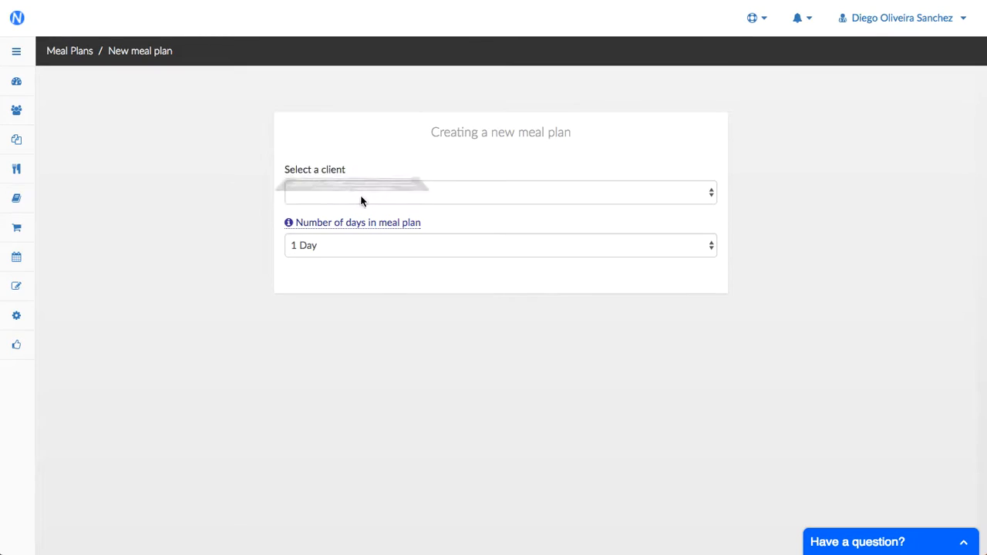
Select Example Client as the client, keeping Number of days at 1 Day
click(499, 191)
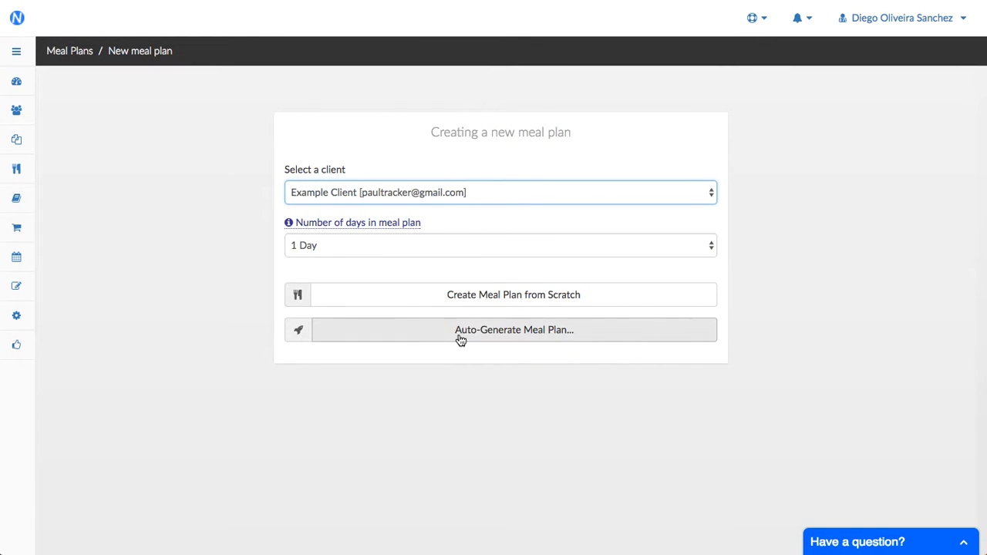
mouse_move(517, 338)
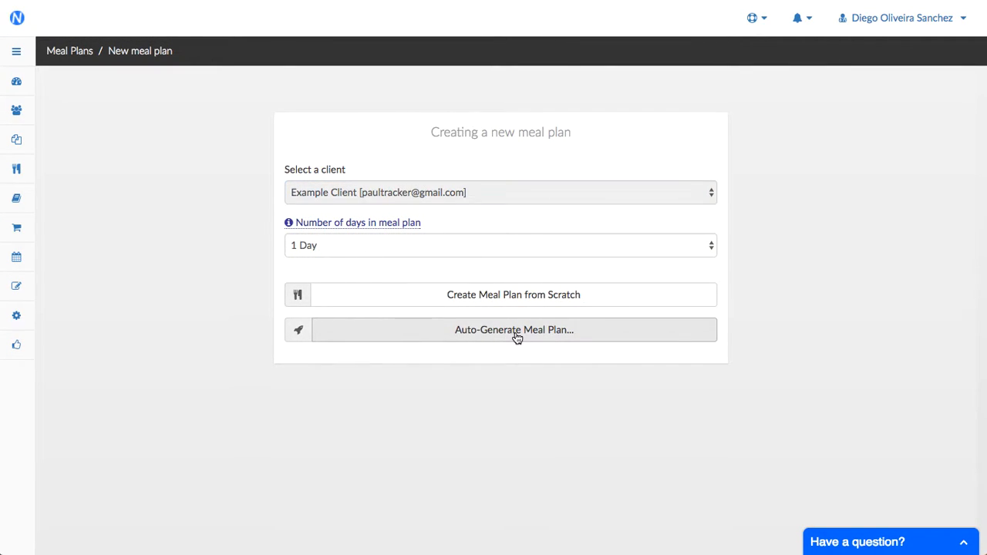
mouse_move(494, 338)
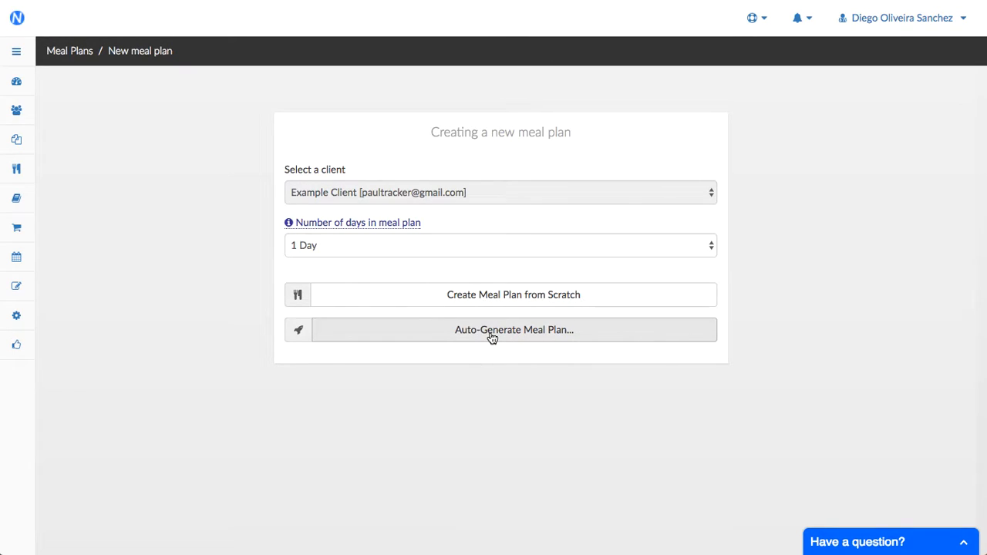
mouse_move(191, 278)
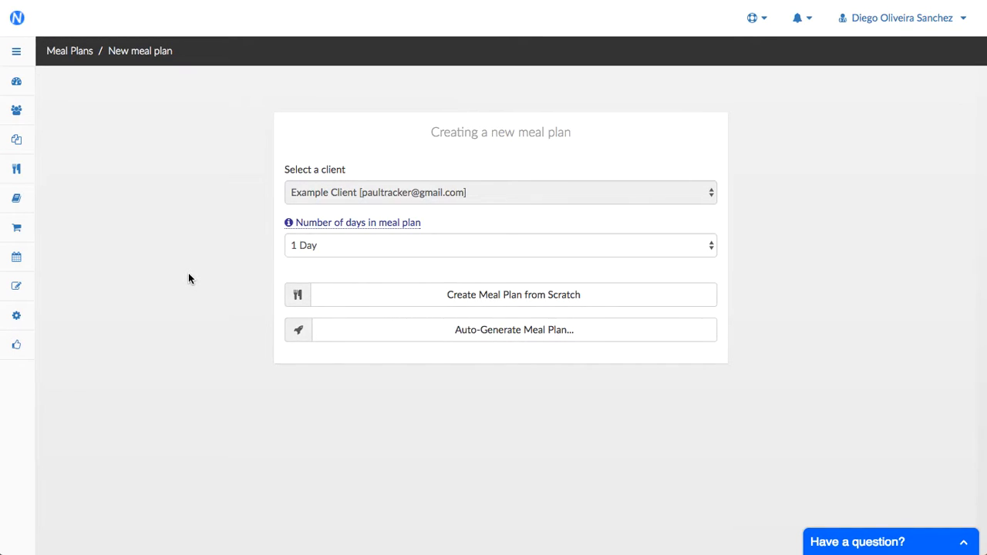
mouse_move(71, 108)
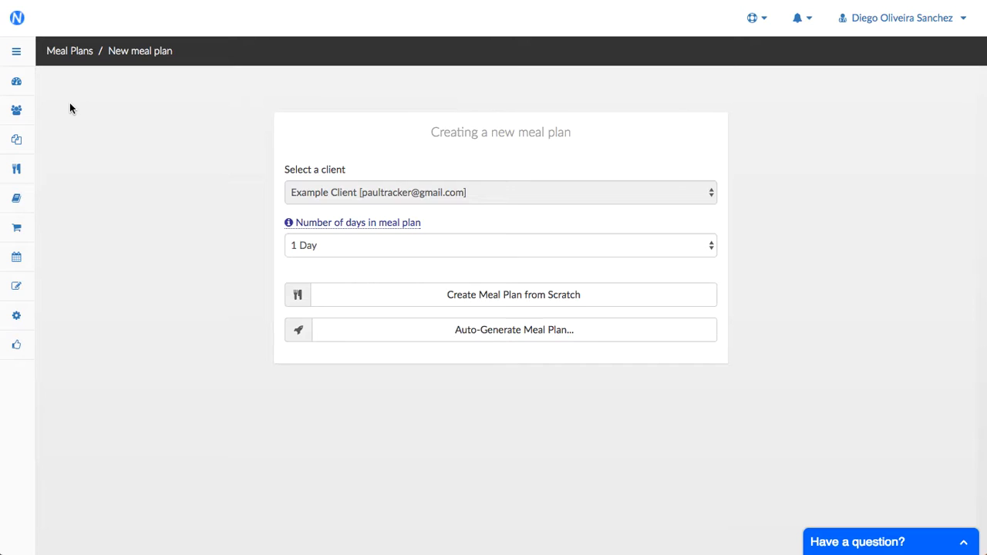
mouse_move(131, 142)
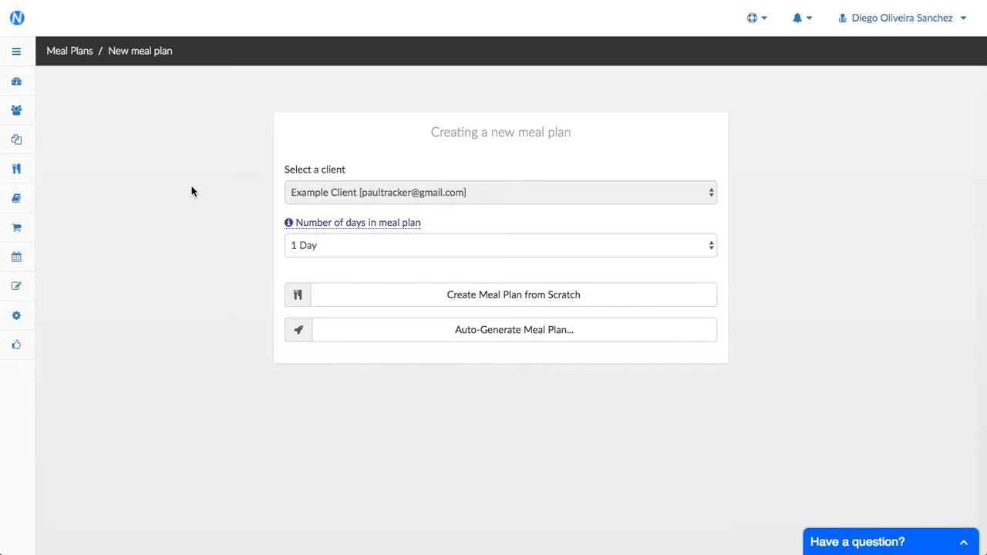
mouse_move(164, 173)
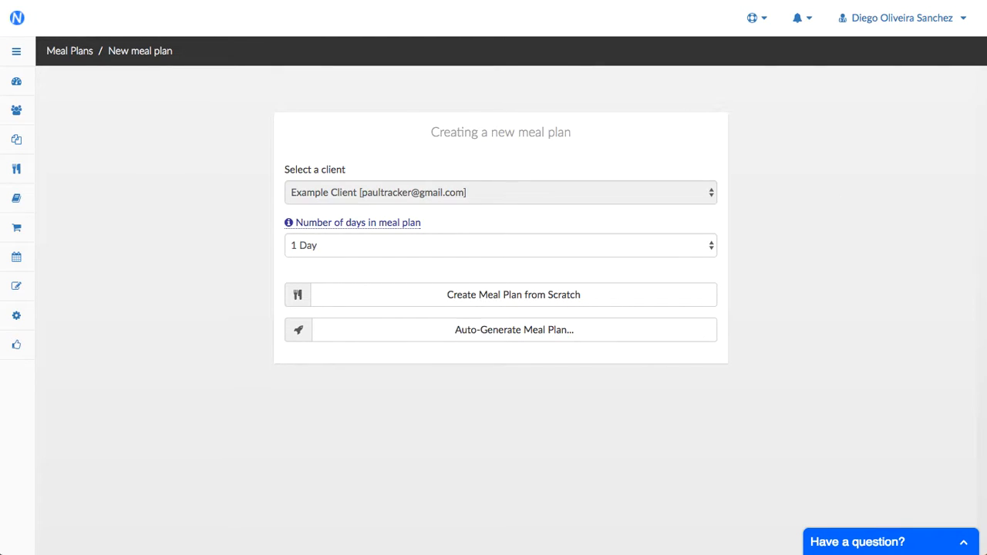
mouse_move(147, 361)
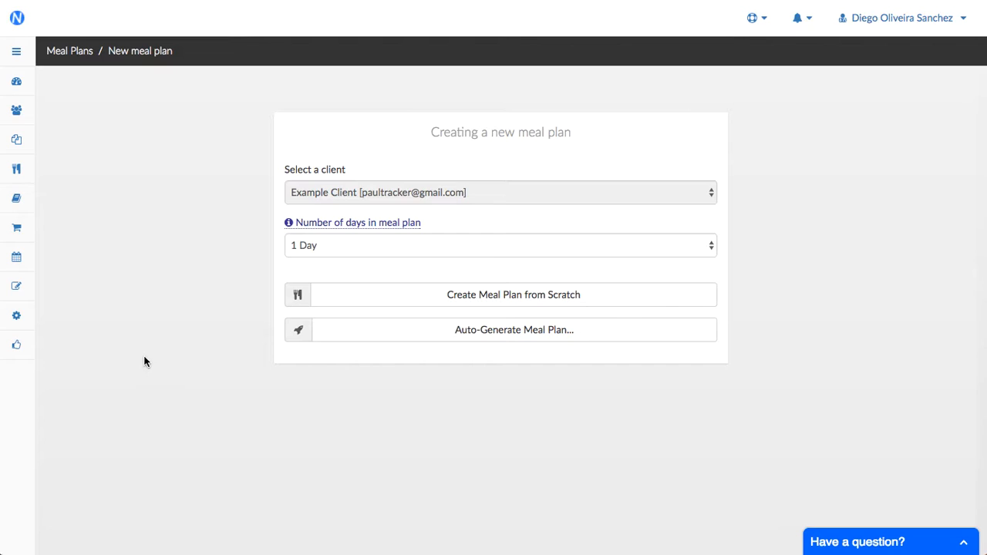
mouse_move(207, 333)
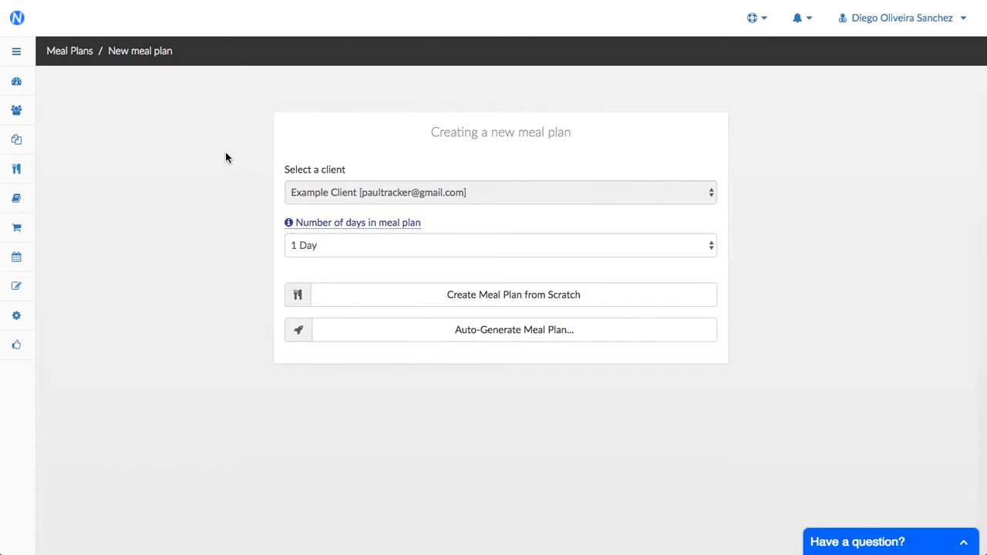
mouse_move(213, 371)
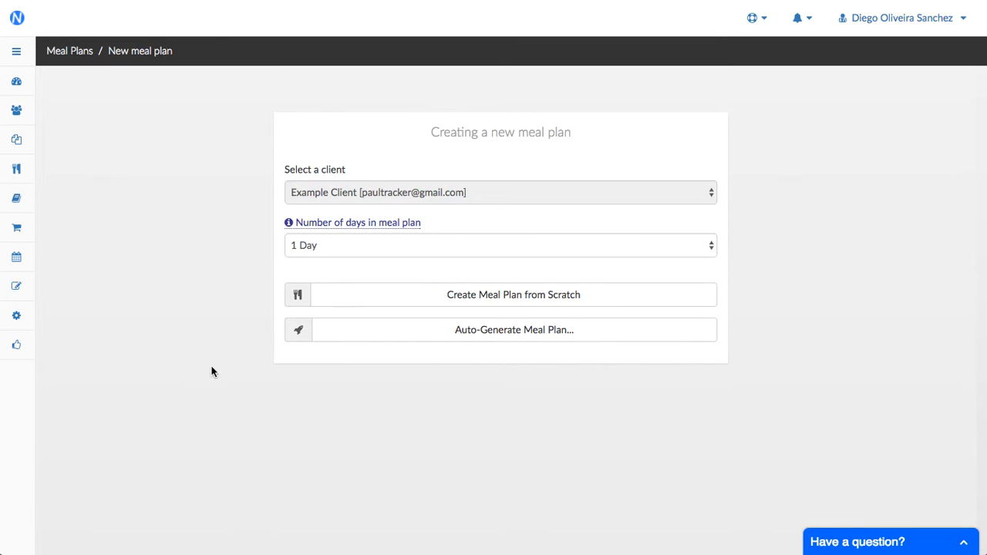
mouse_move(229, 318)
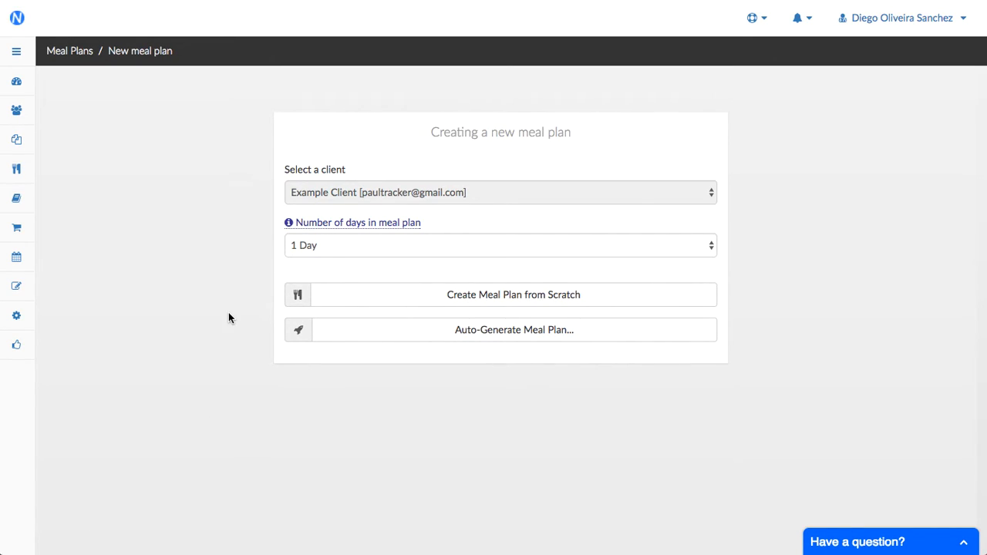